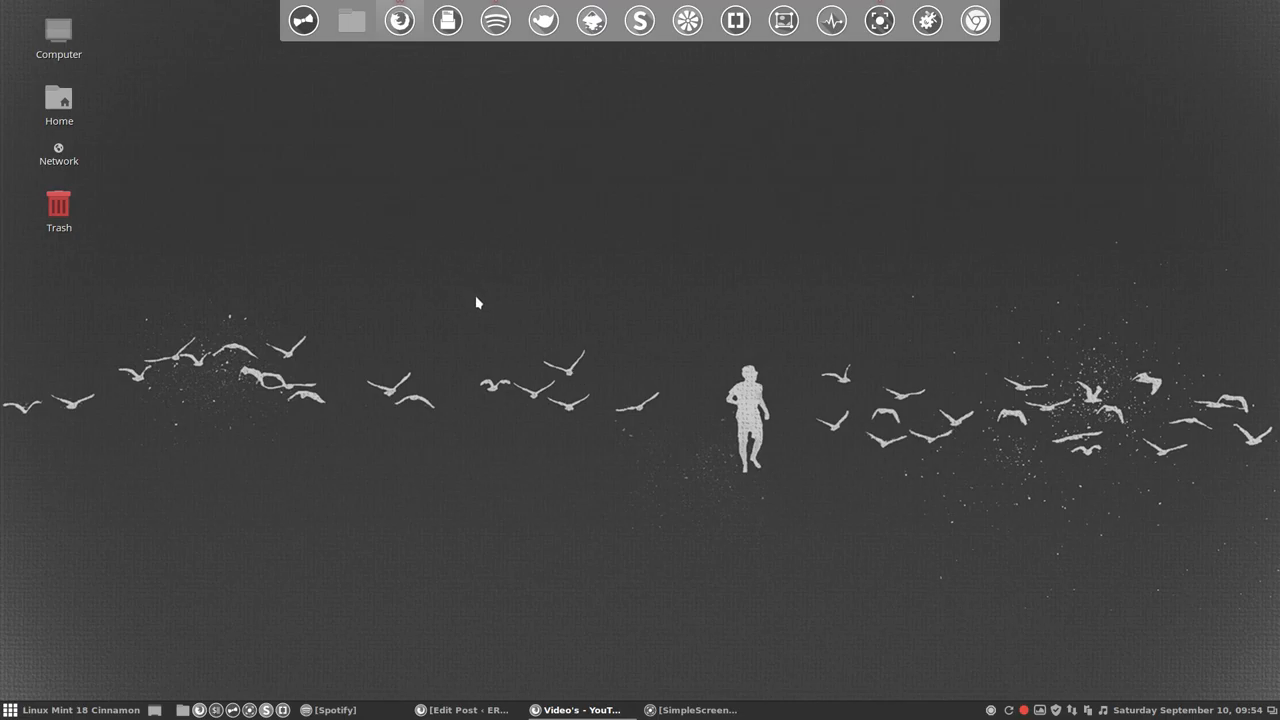
pyautogui.moveTo(213, 254)
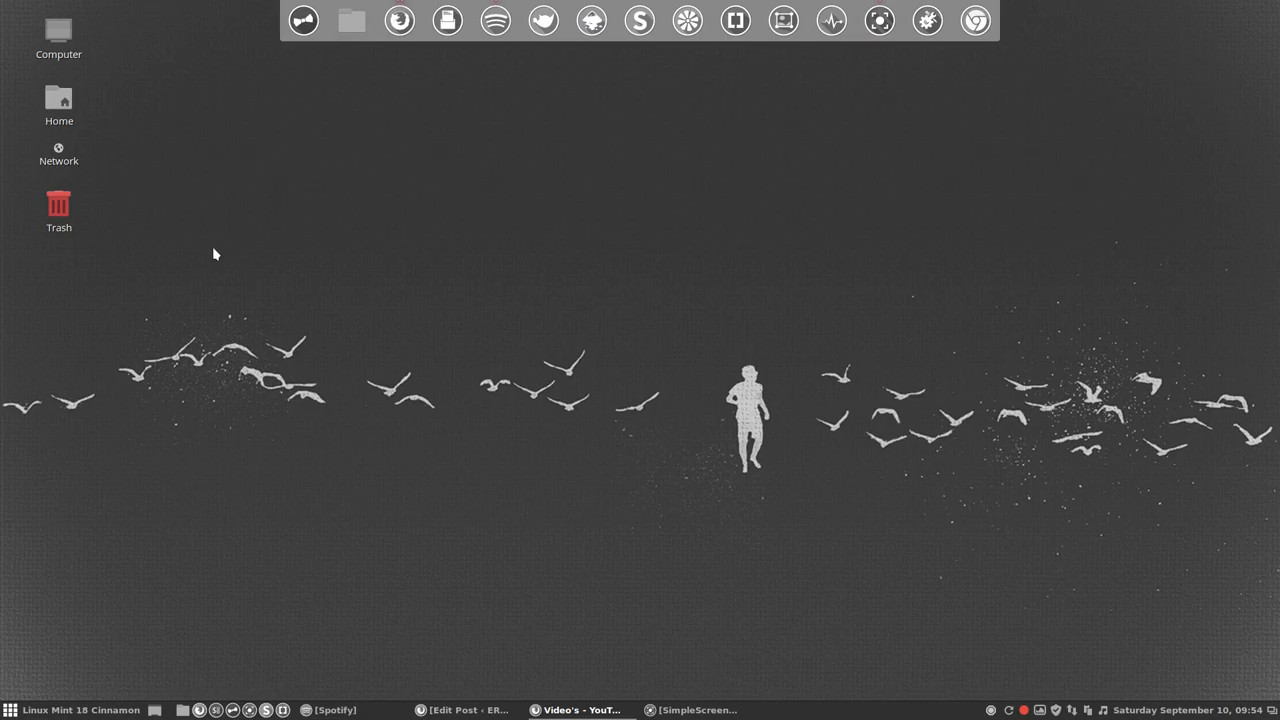
pyautogui.moveTo(210, 178)
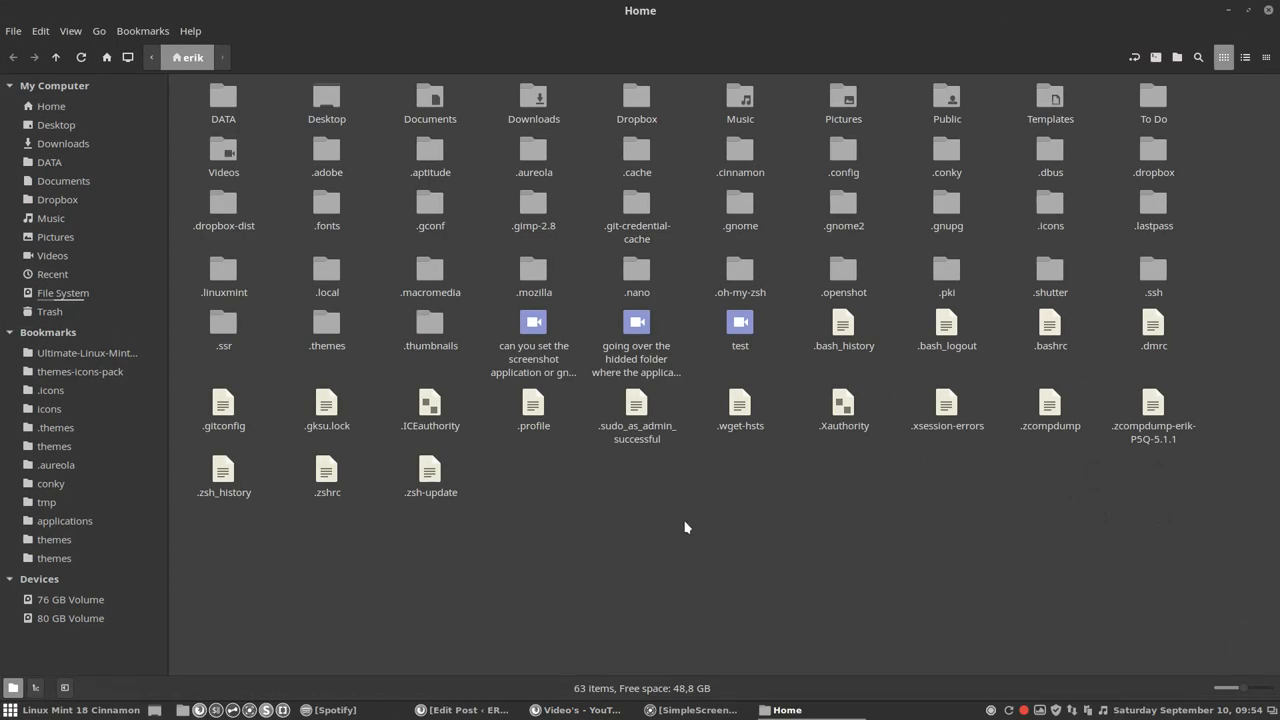
# Step: Show hidden files and browse into ~/.config/variety, briefly selecting all its contents
pyautogui.press('ctrl+h')
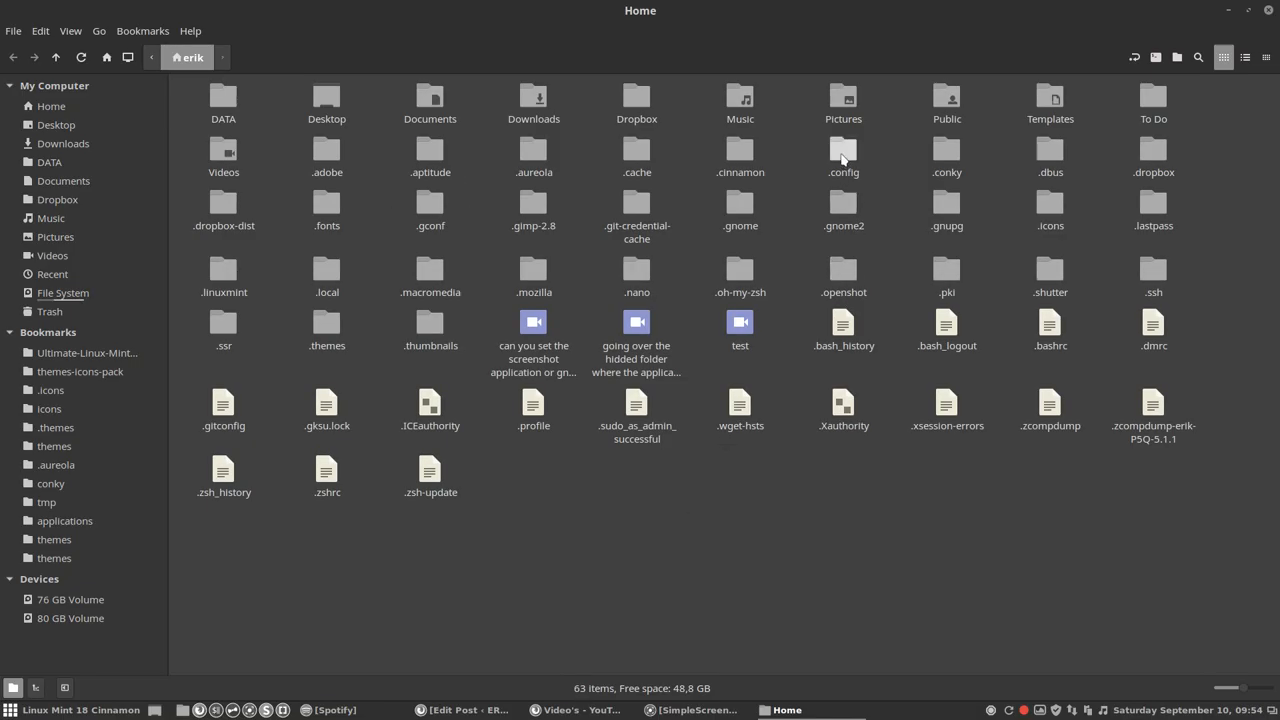
pyautogui.doubleClick(843, 152)
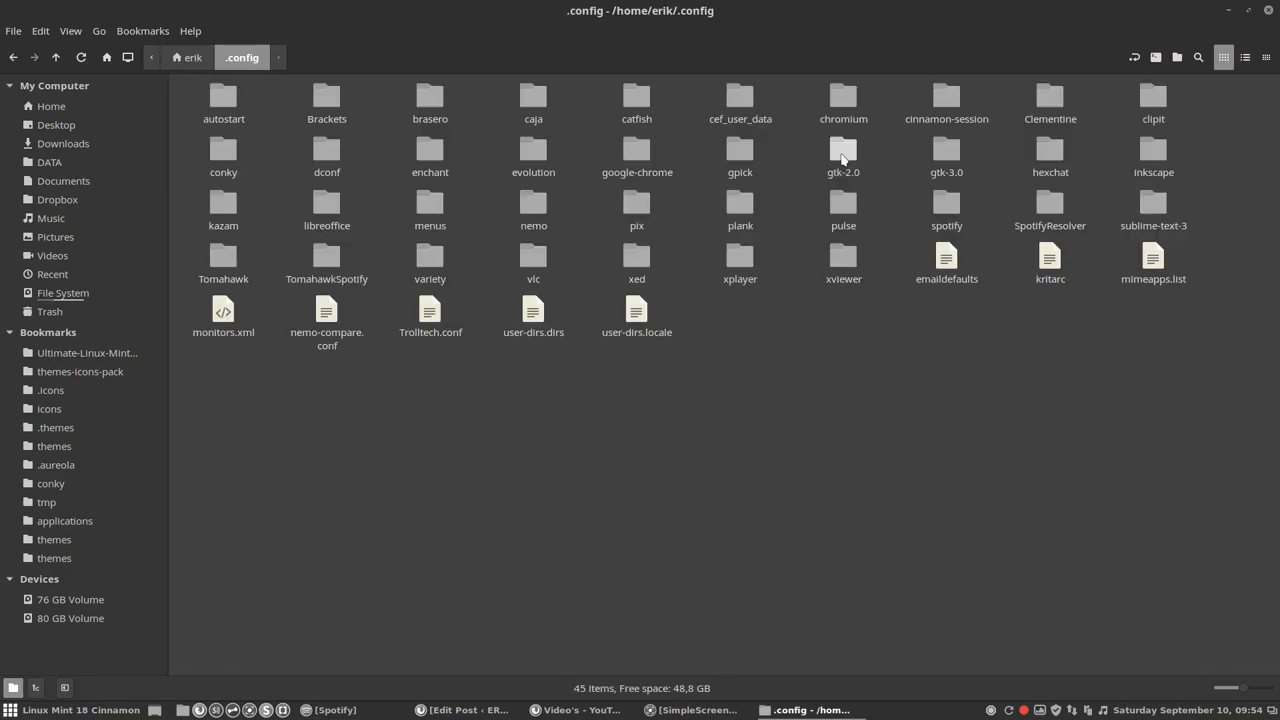
pyautogui.moveTo(558, 266)
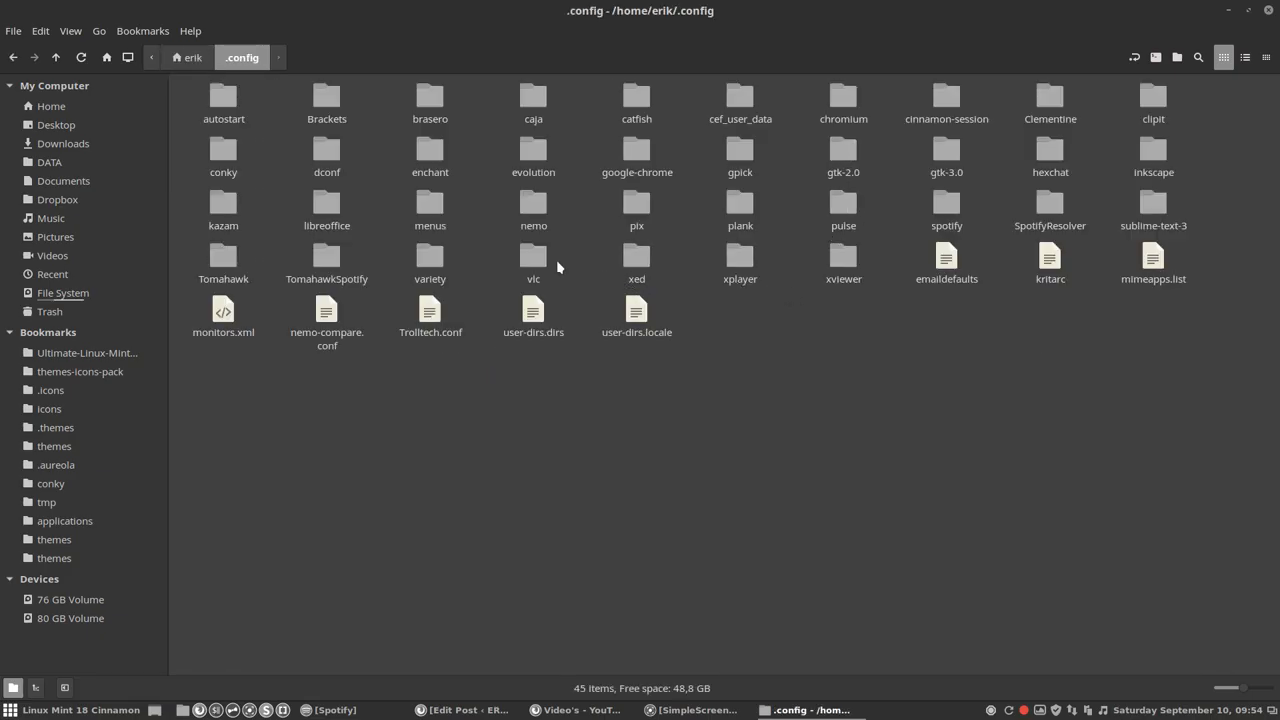
pyautogui.doubleClick(430, 260)
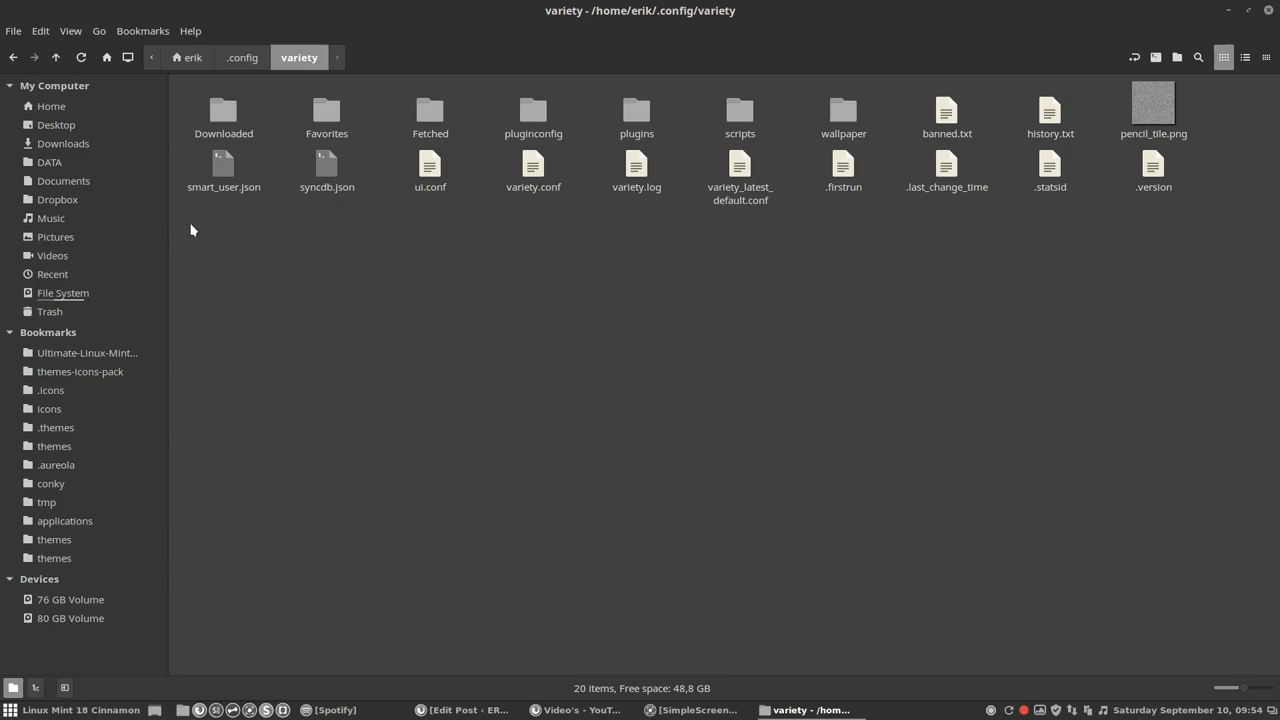
pyautogui.press('ctrl+a')
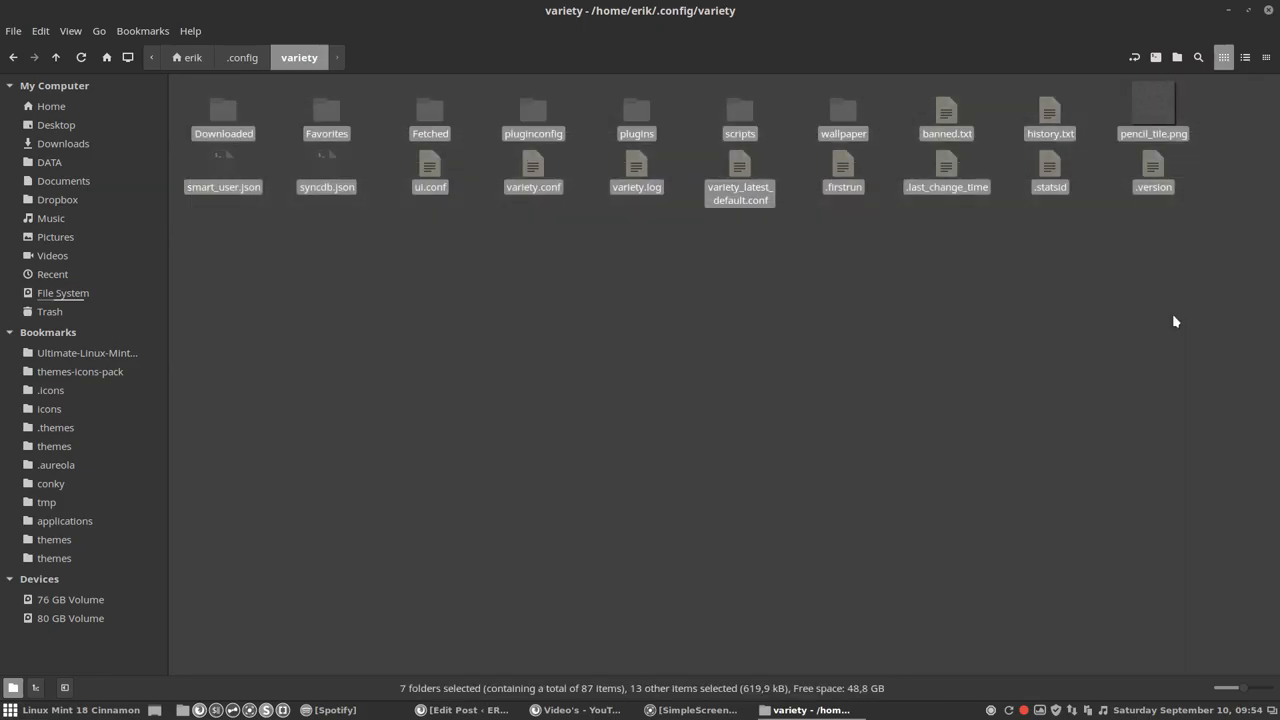
pyautogui.click(640, 400)
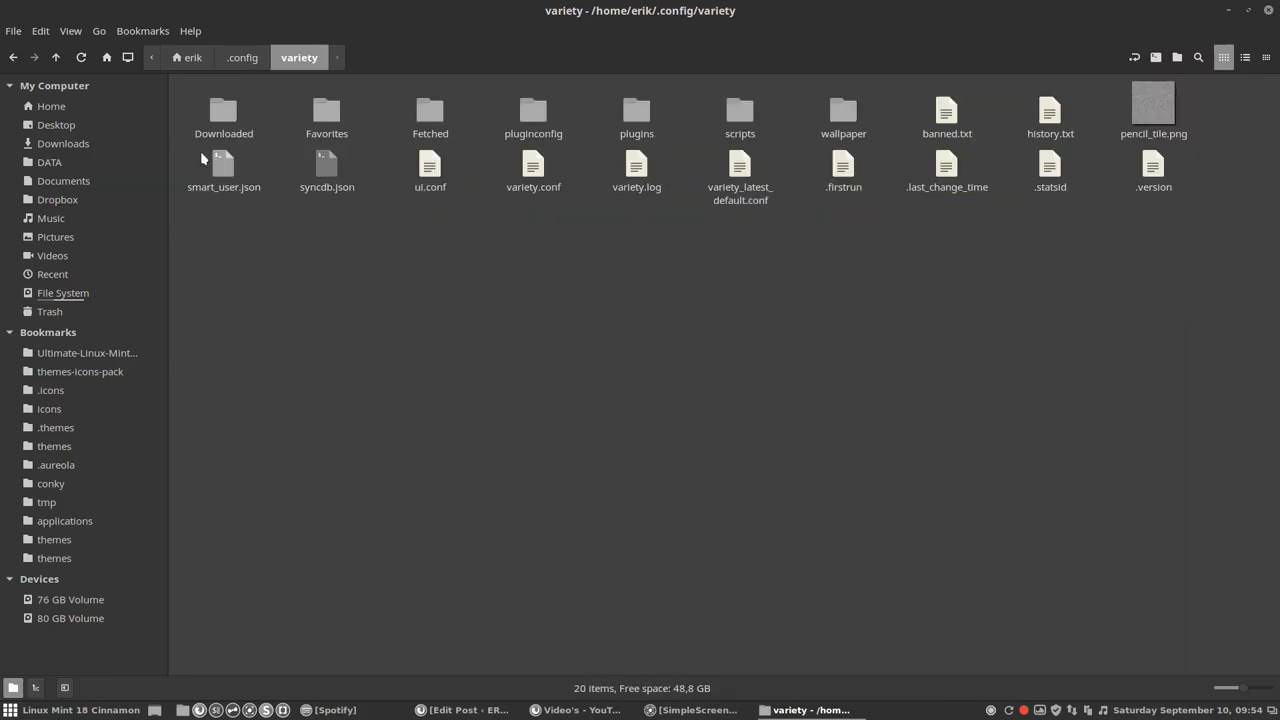
# Step: Enter variety's Downloaded folder and its Desktoppr subfolder of 595 wallpapers
pyautogui.doubleClick(223, 115)
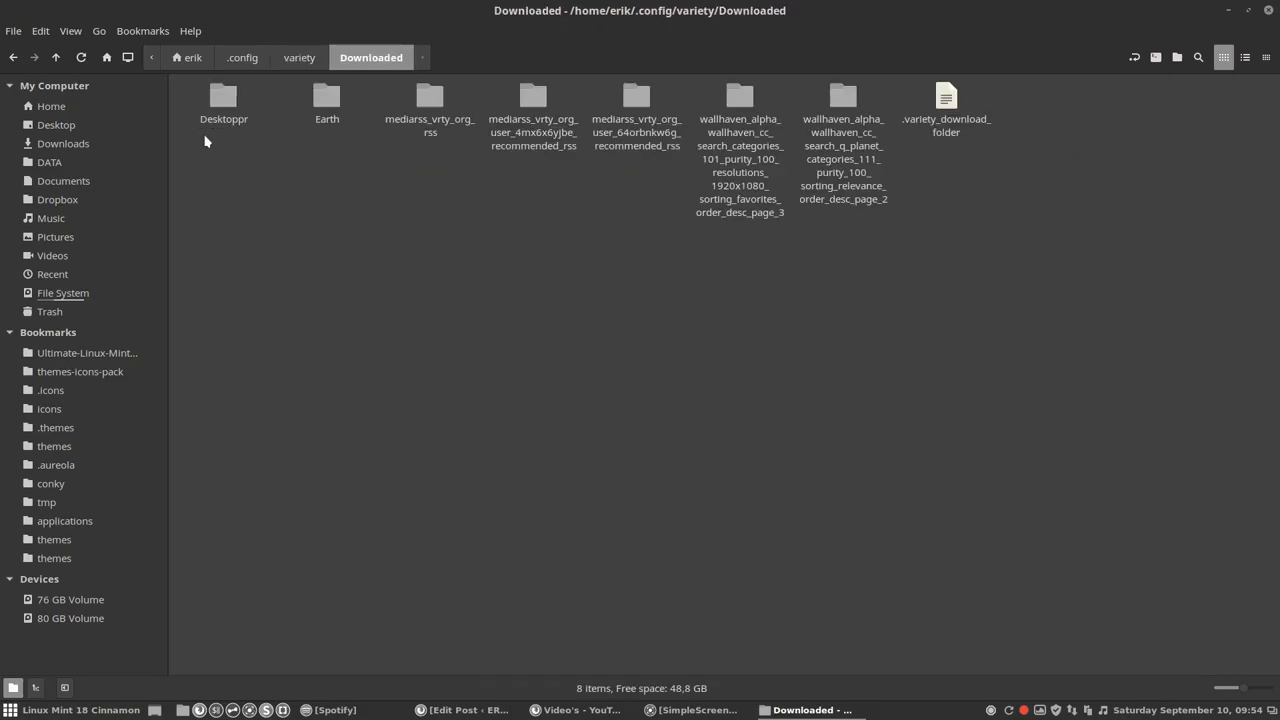
pyautogui.press('ctrl+a')
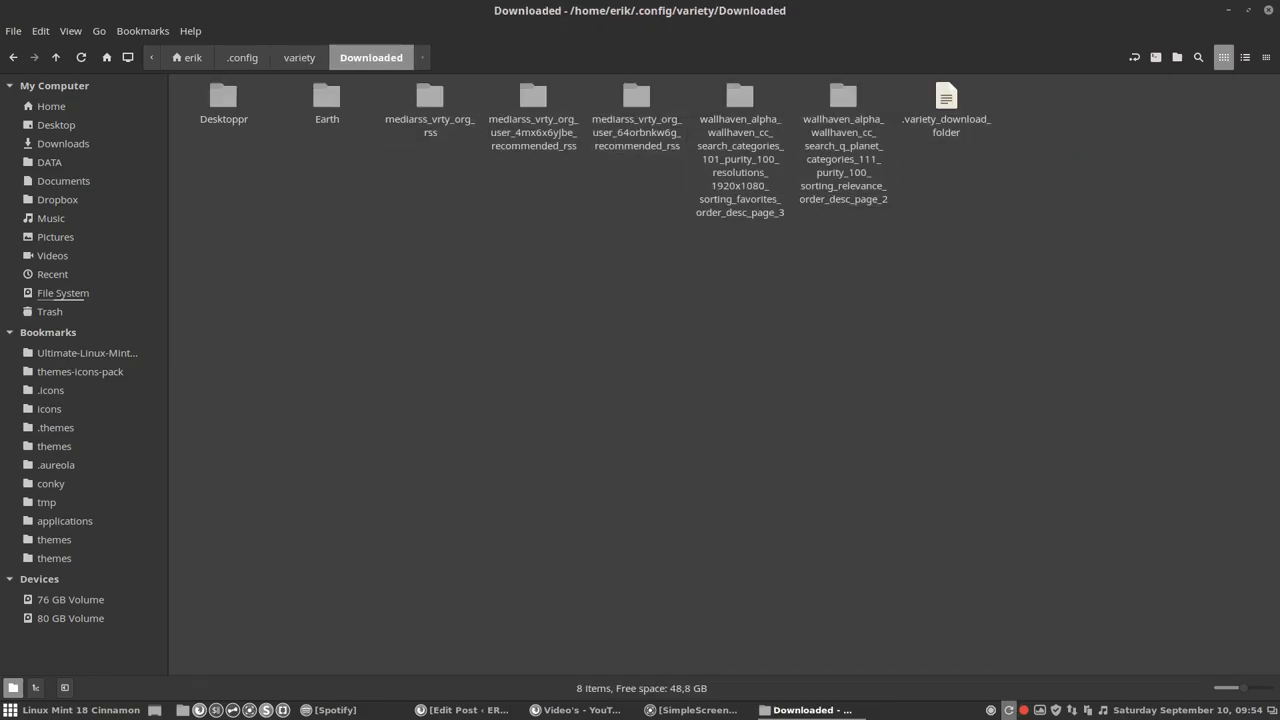
pyautogui.moveTo(1080, 632)
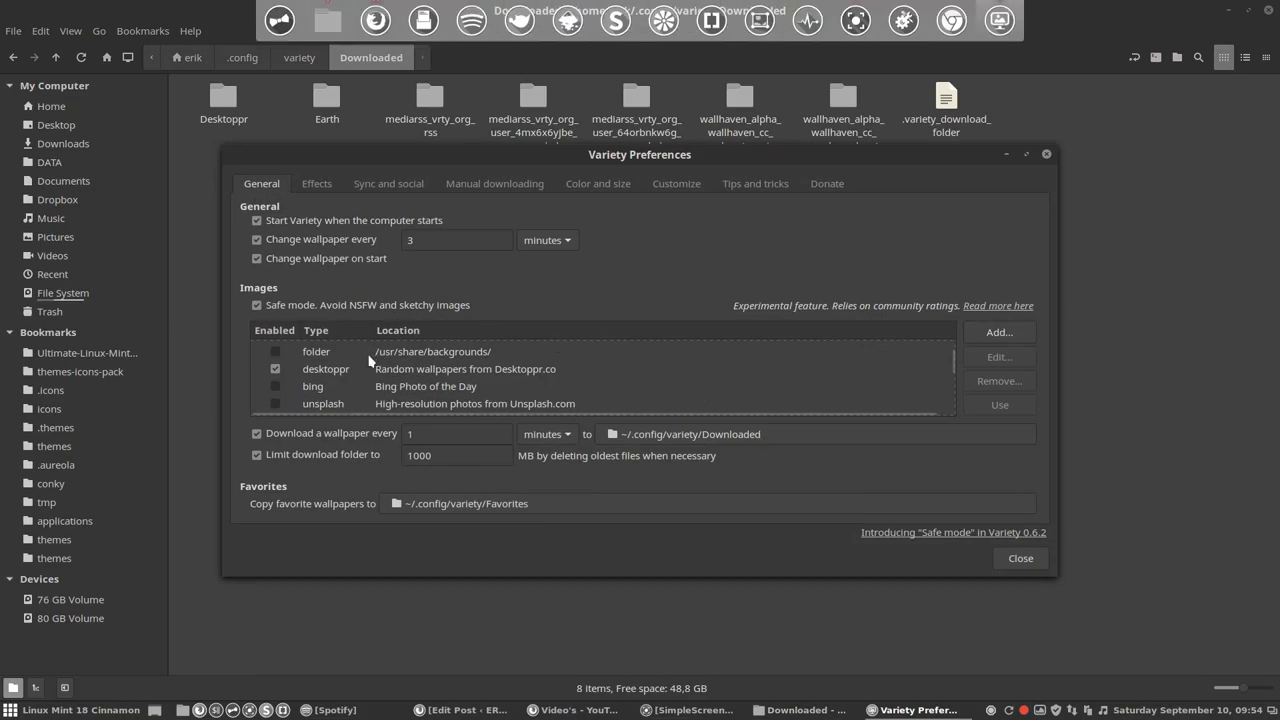
pyautogui.scroll(-3)
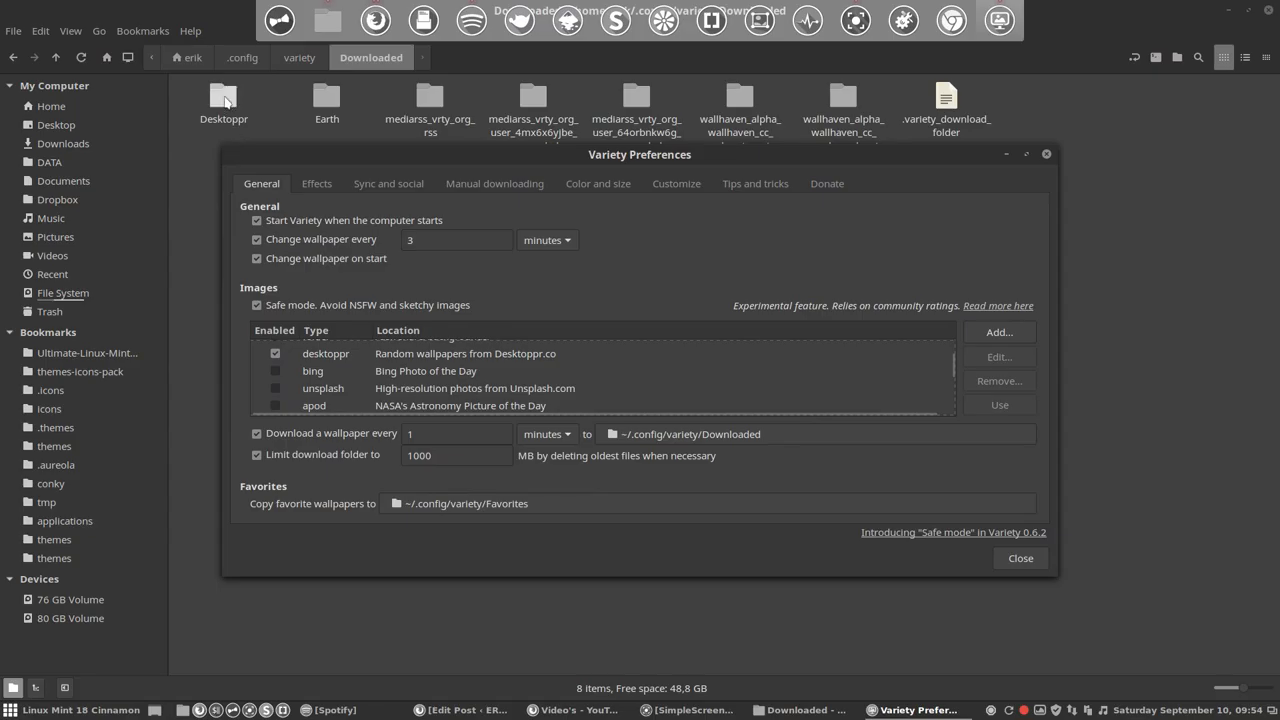
pyautogui.doubleClick(223, 99)
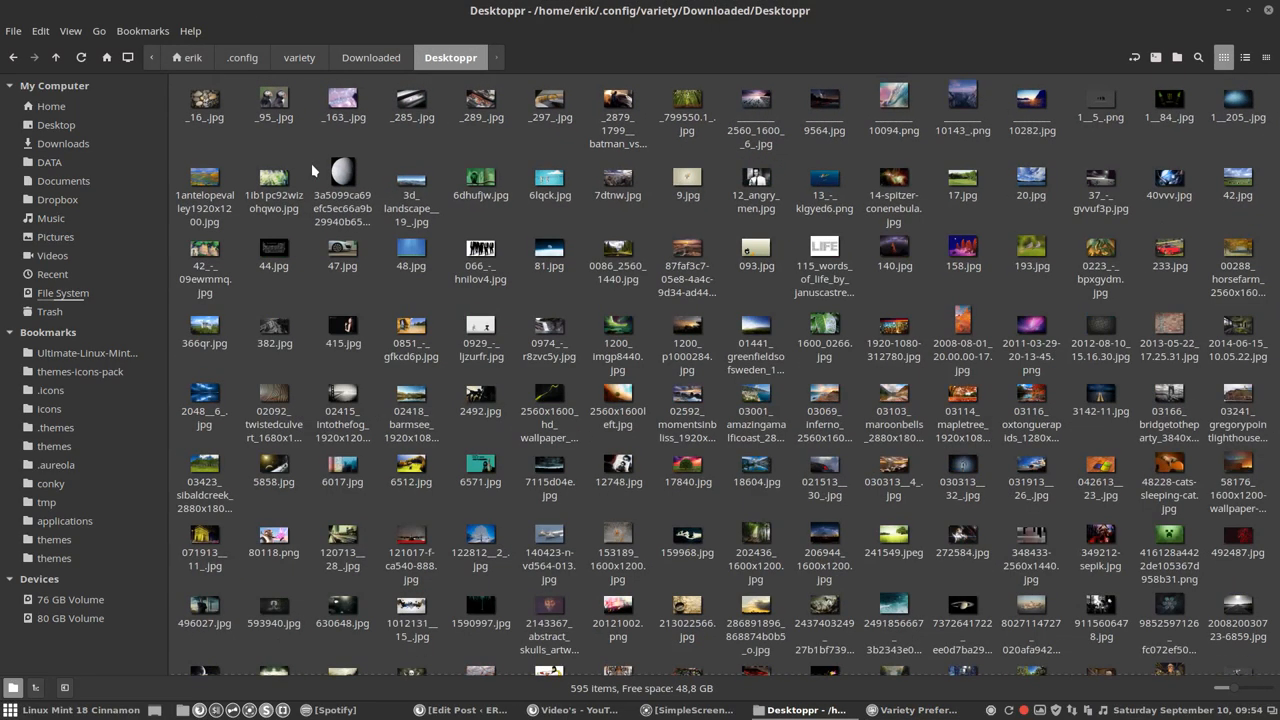
# Step: Step up through Downloaded, selecting Earth in passing, back to the variety folder
pyautogui.click(371, 57)
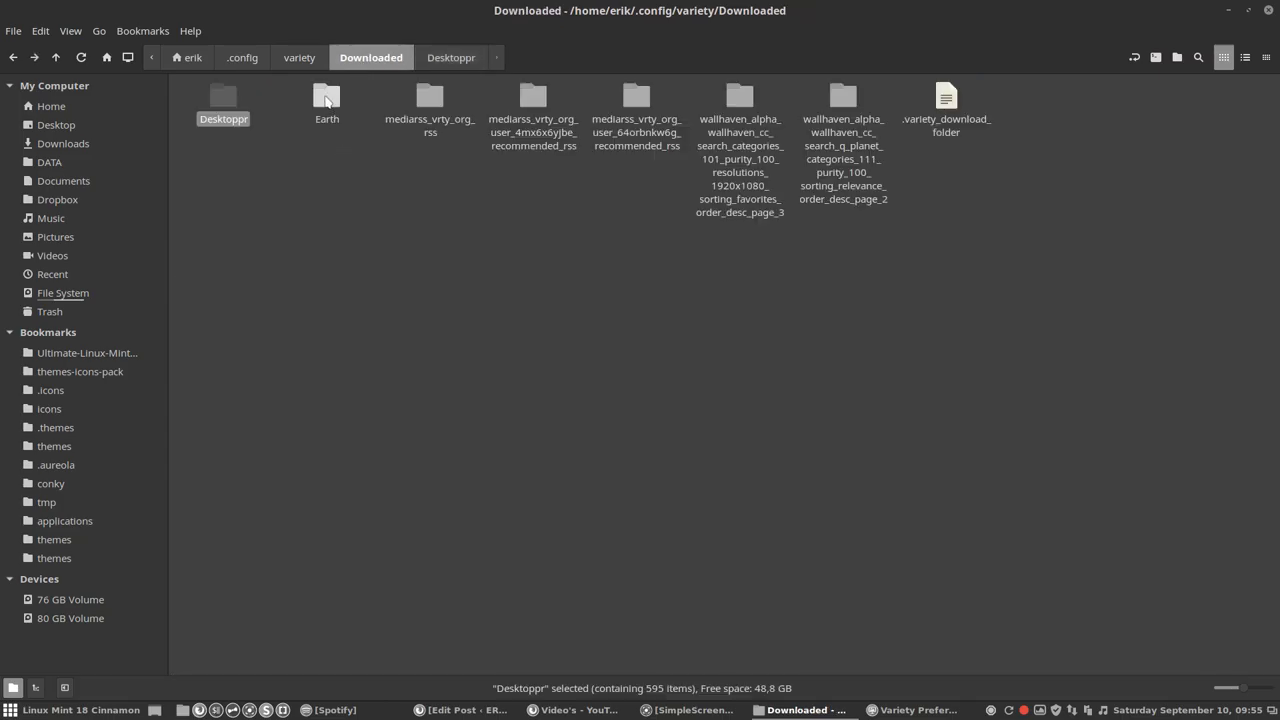
pyautogui.click(327, 100)
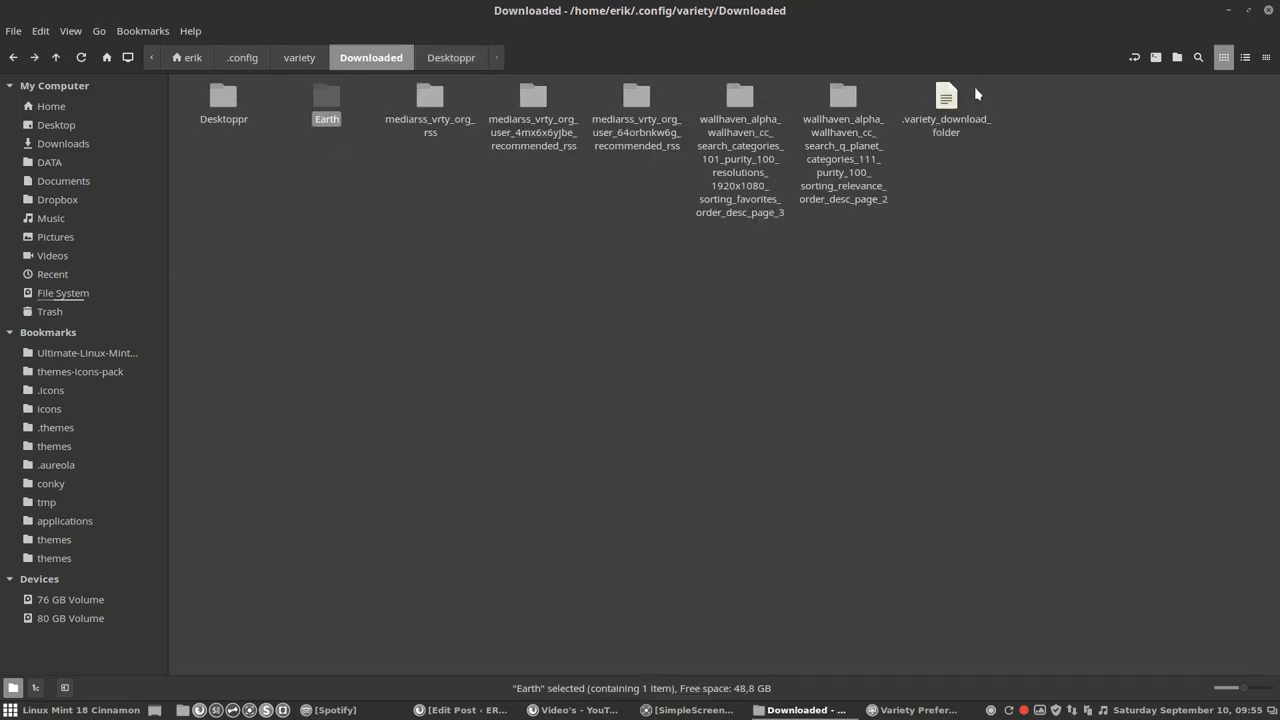
pyautogui.click(365, 105)
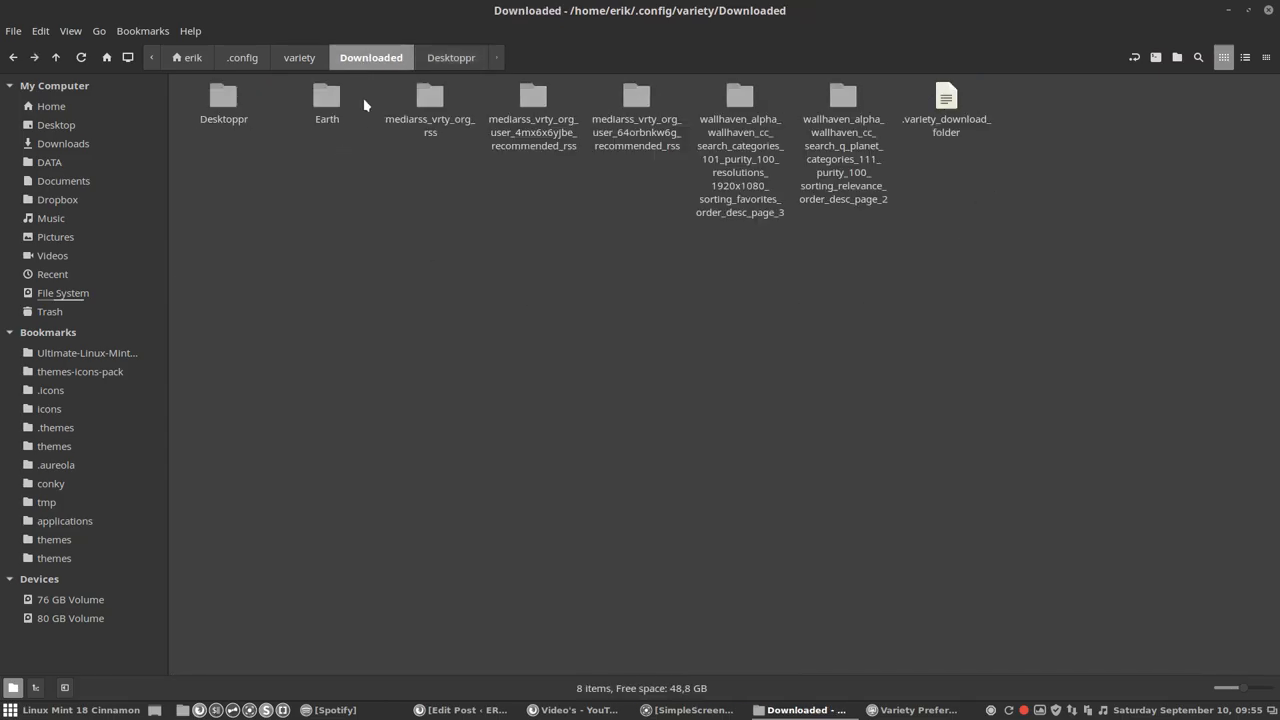
pyautogui.click(299, 57)
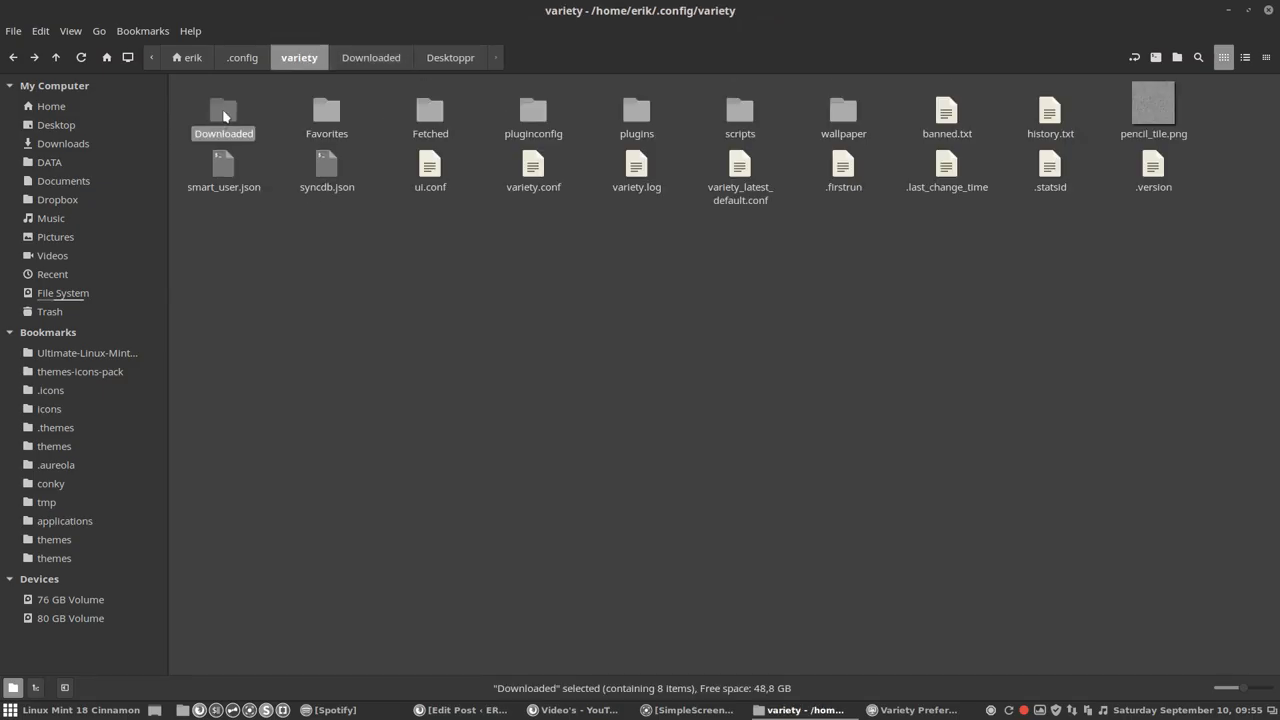
pyautogui.click(326, 117)
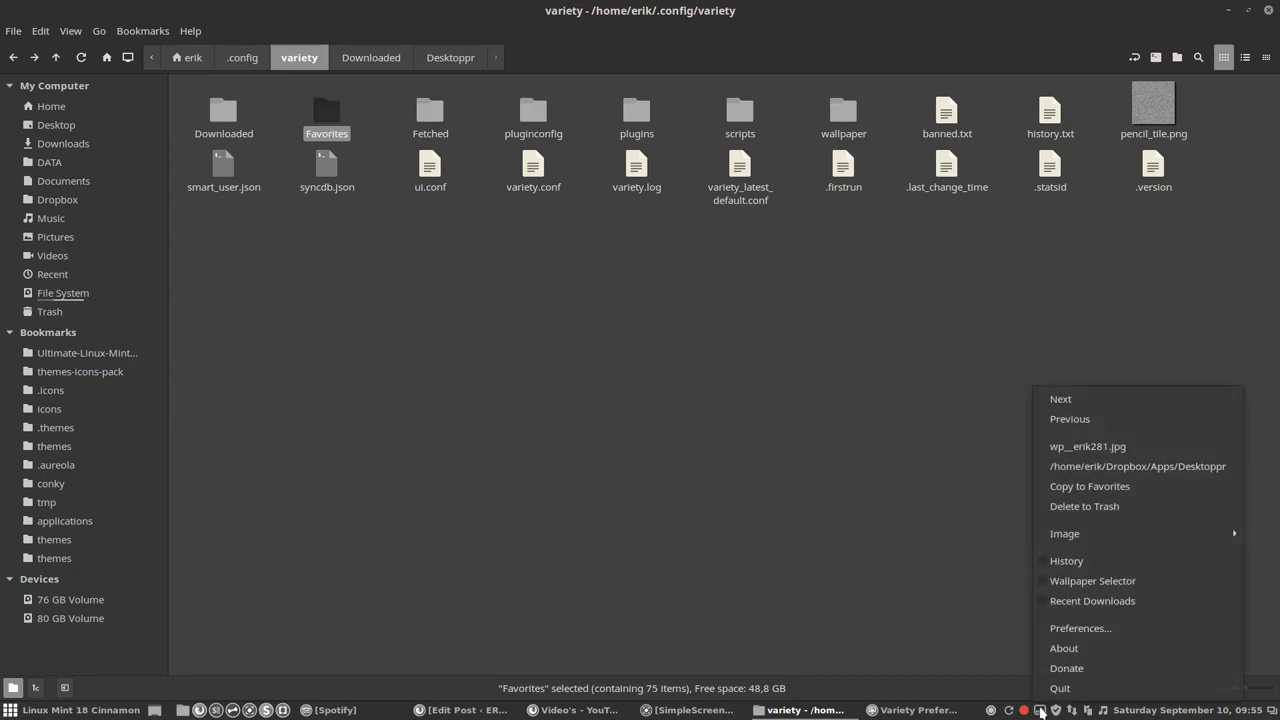
pyautogui.moveTo(325, 396)
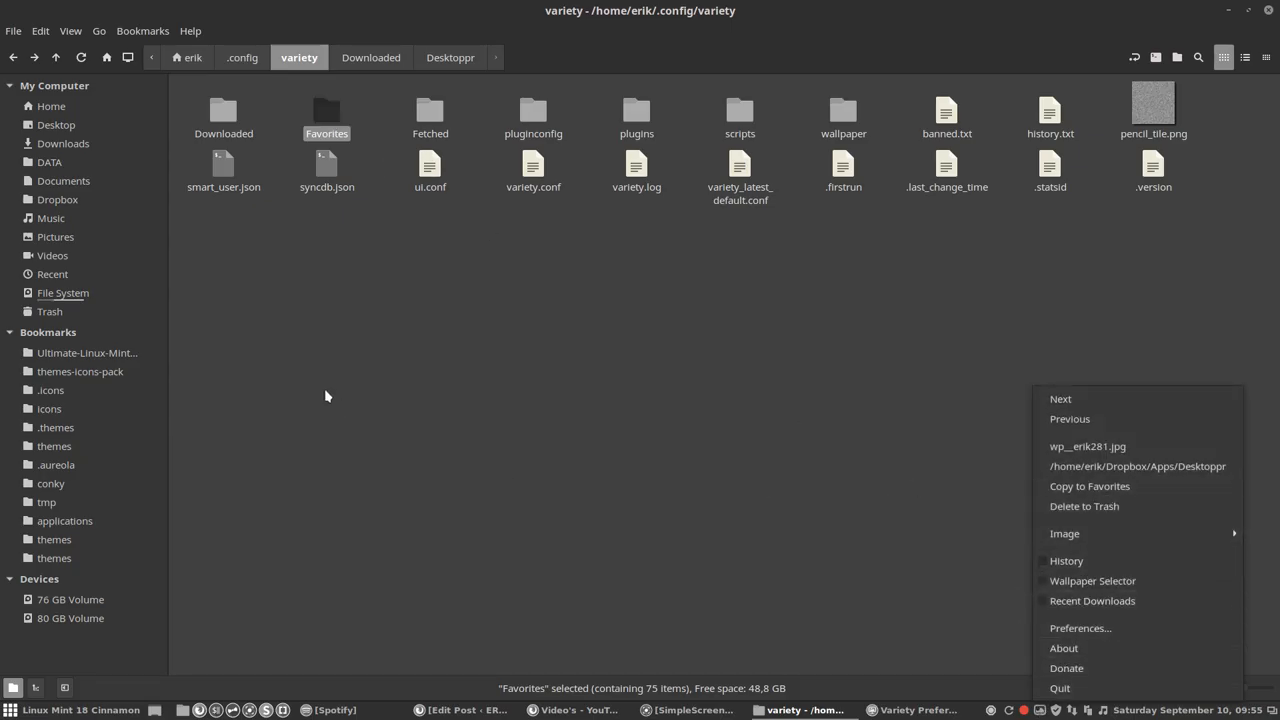
pyautogui.doubleClick(326, 115)
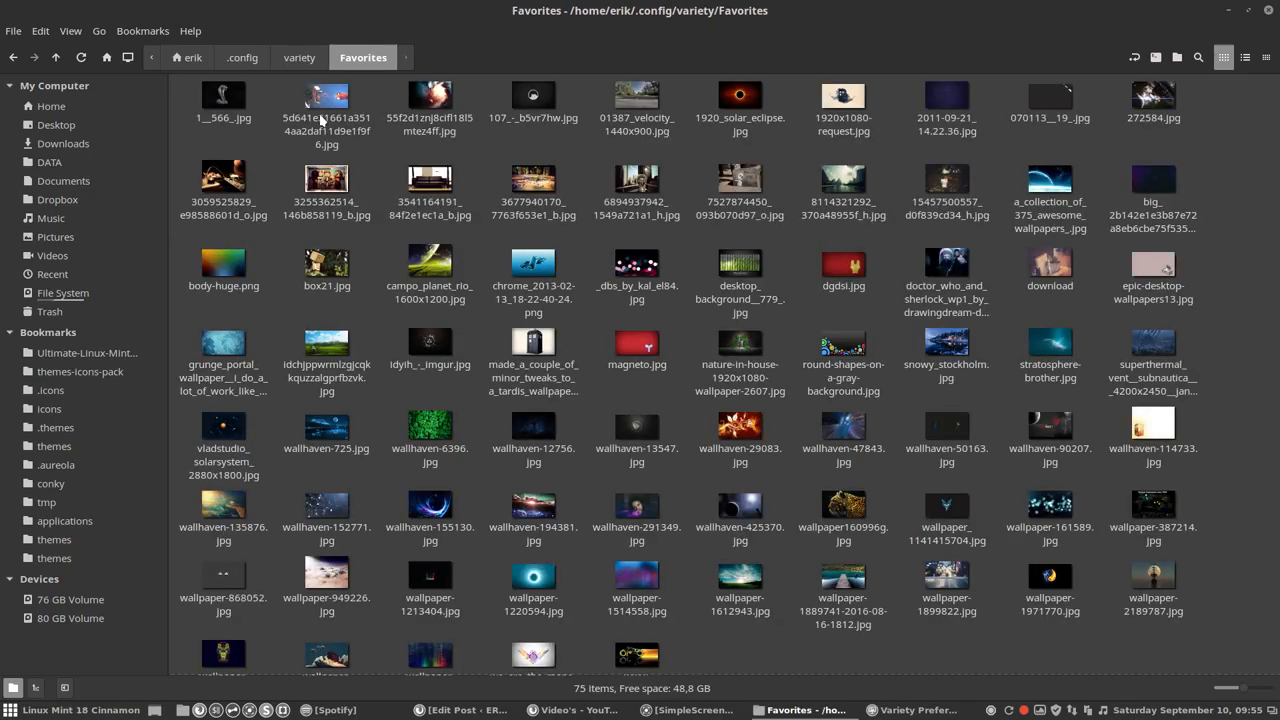
pyautogui.click(299, 57)
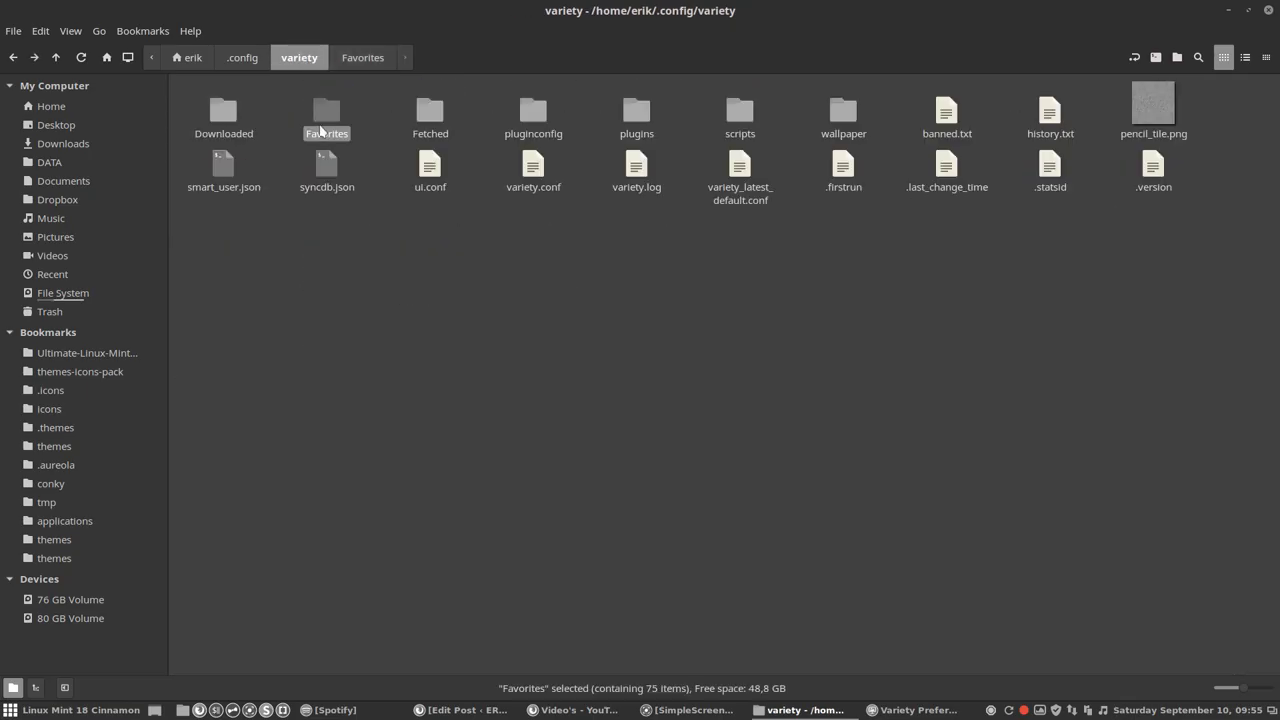
pyautogui.click(430, 115)
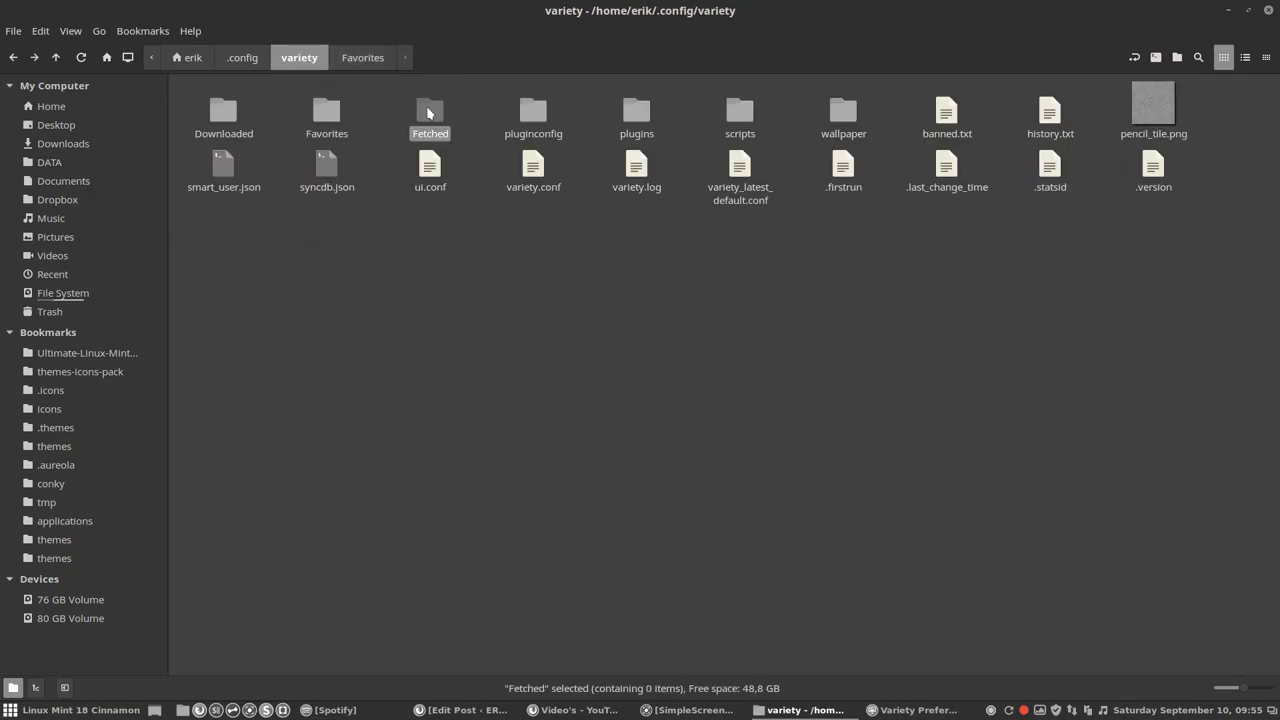
pyautogui.doubleClick(430, 115)
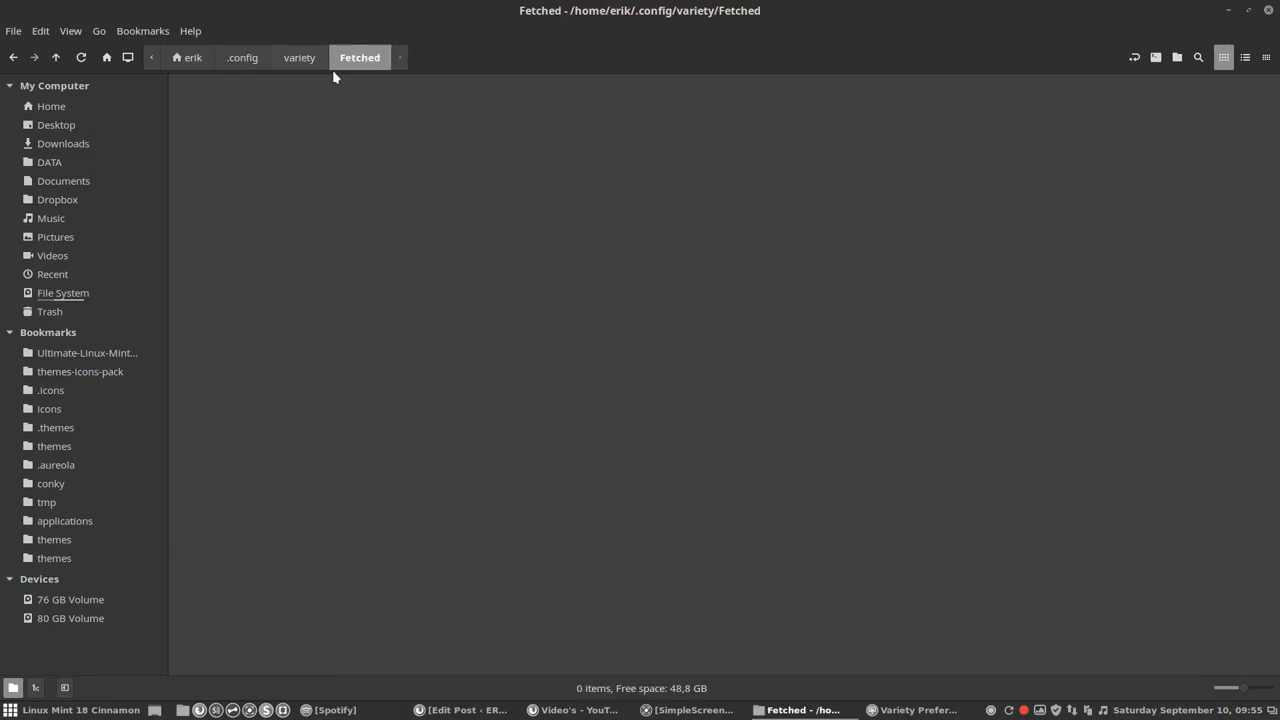
pyautogui.click(299, 57)
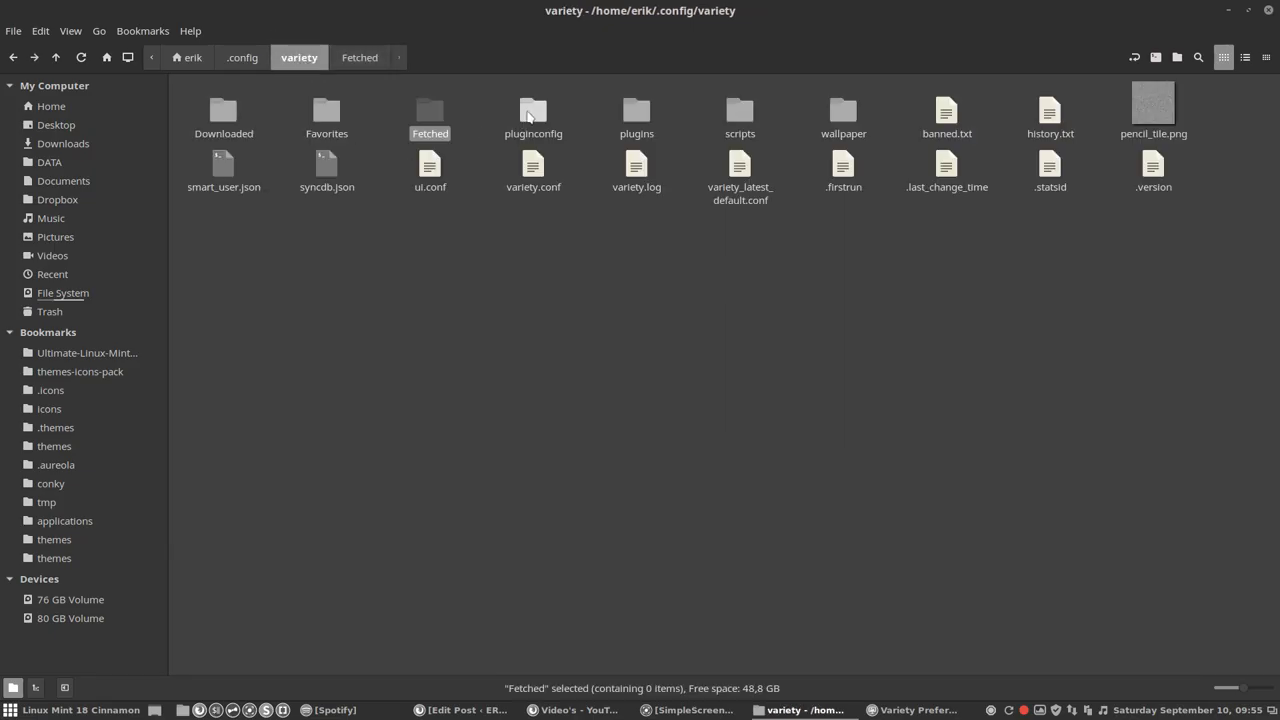
pyautogui.doubleClick(533, 113)
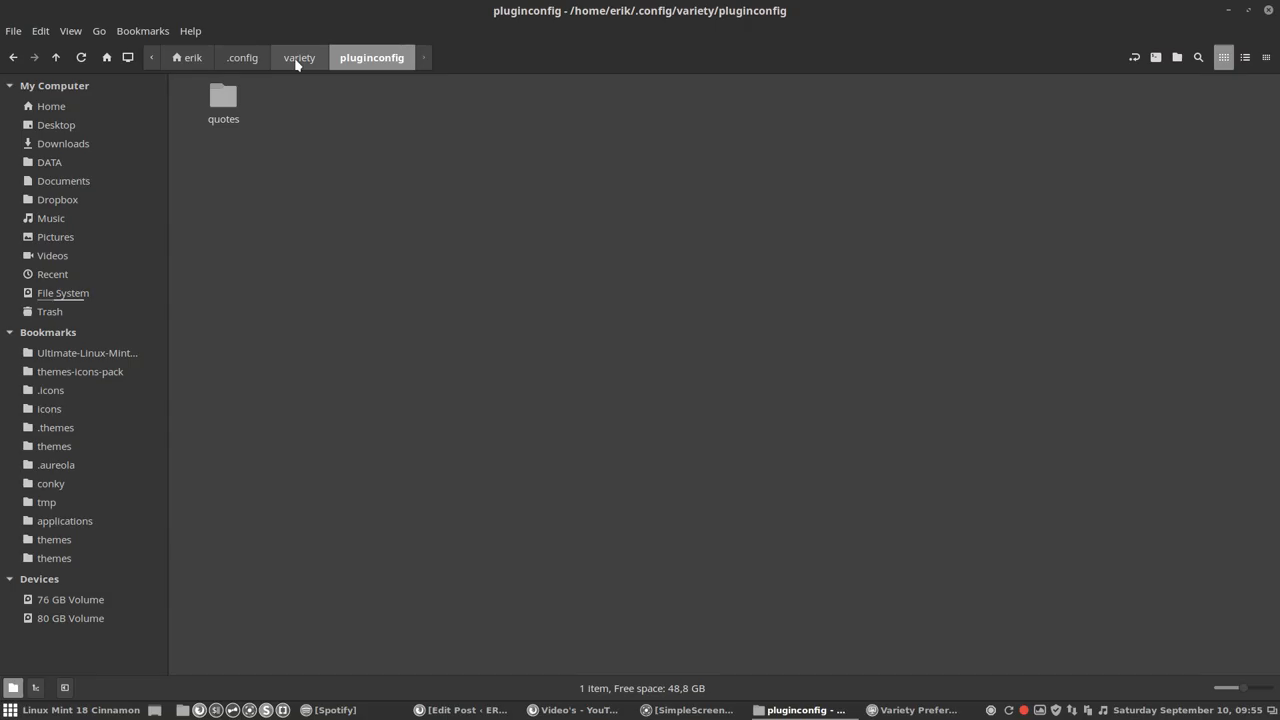
pyautogui.click(299, 57)
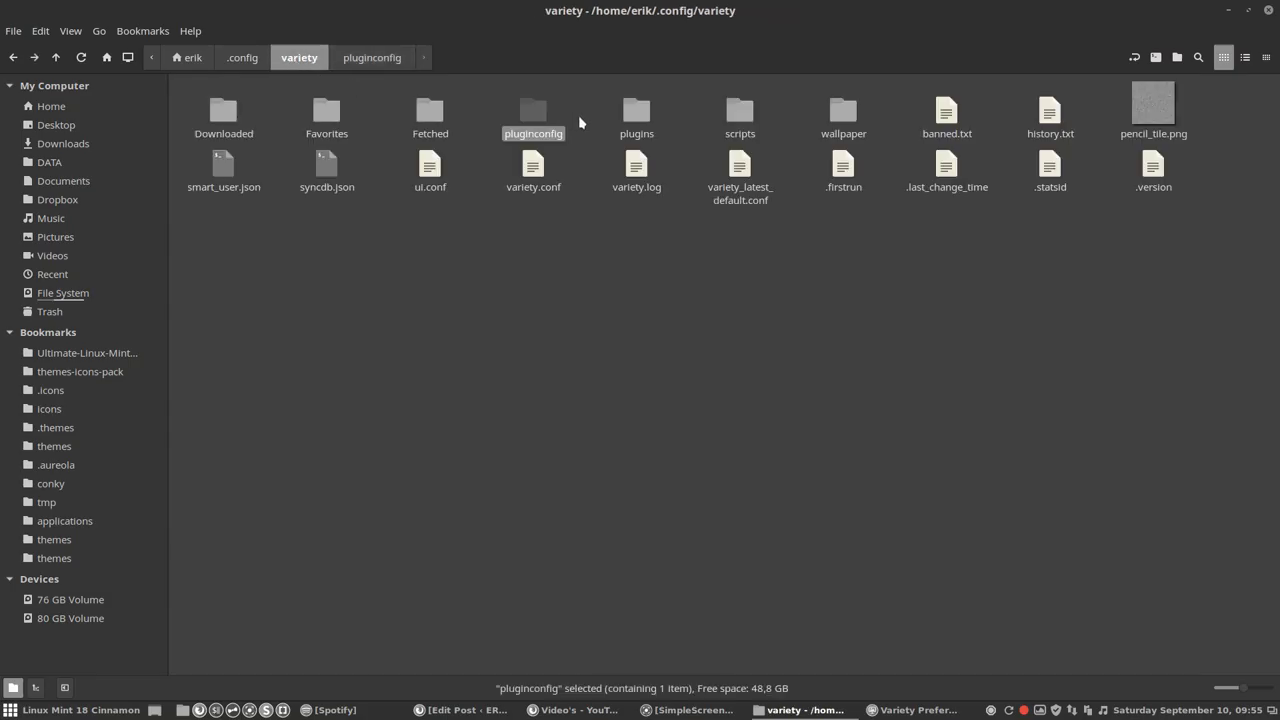
pyautogui.doubleClick(636, 110)
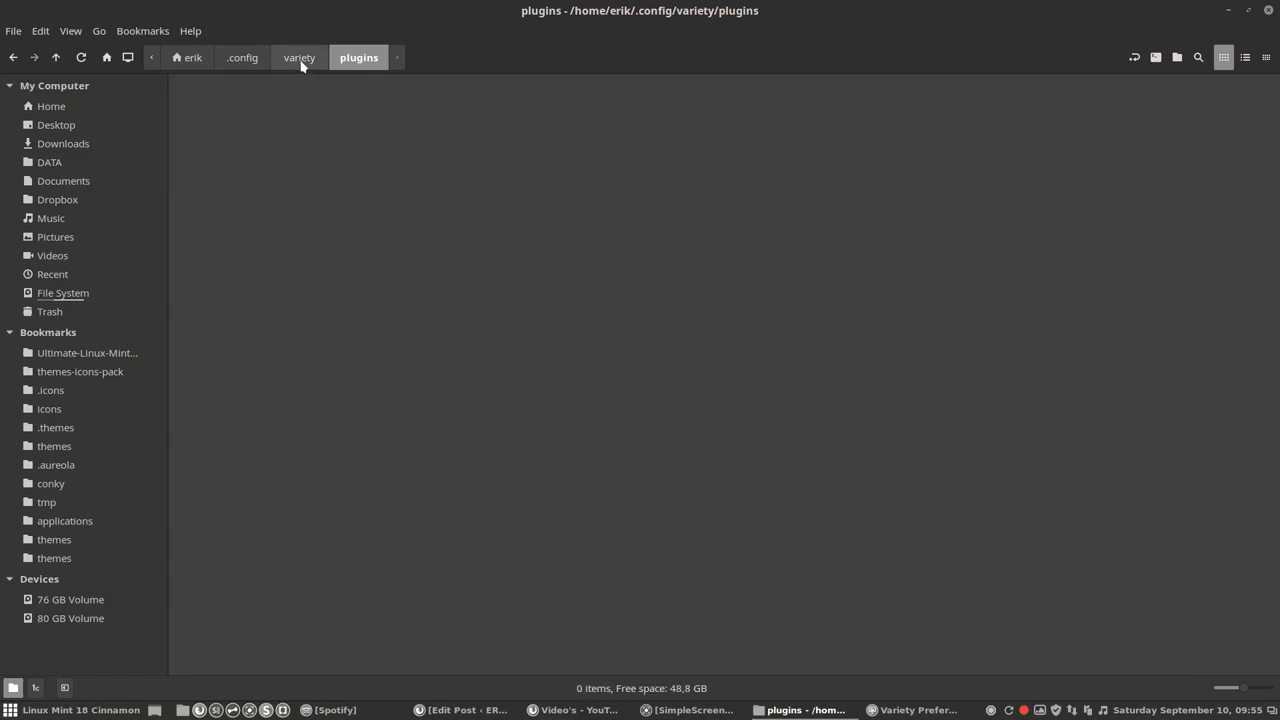
pyautogui.click(299, 57)
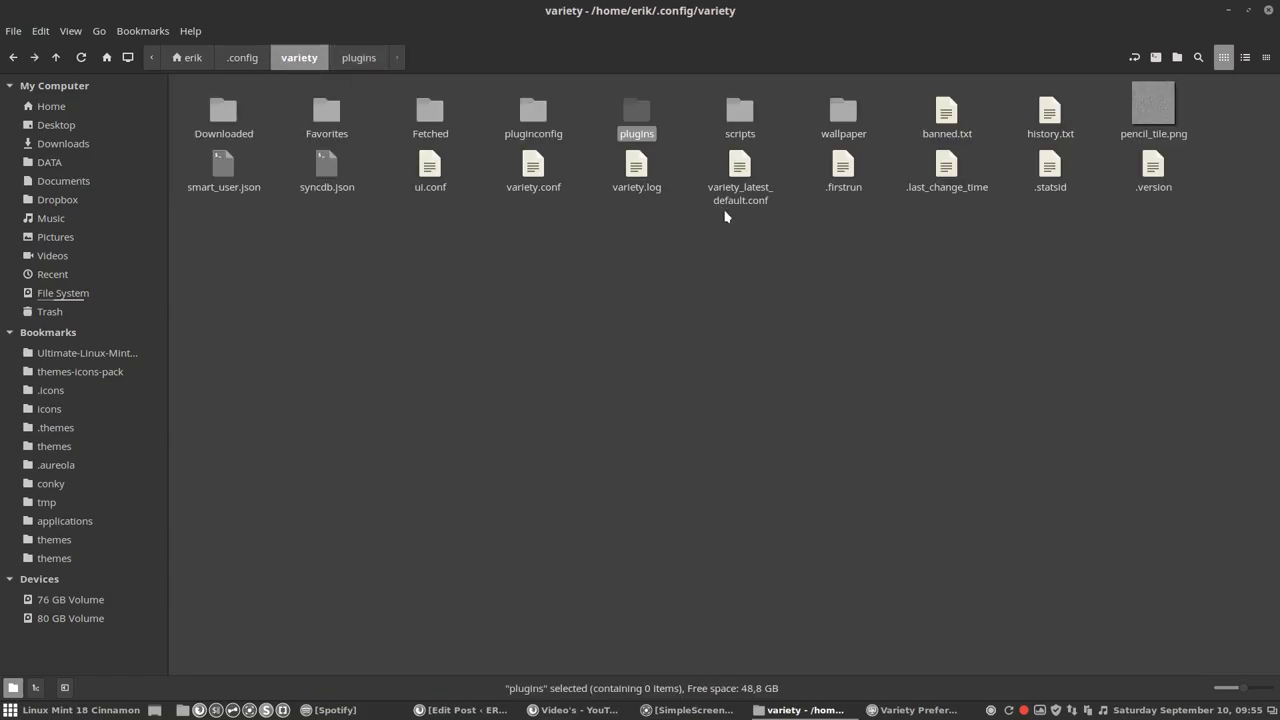
pyautogui.moveTo(740, 112)
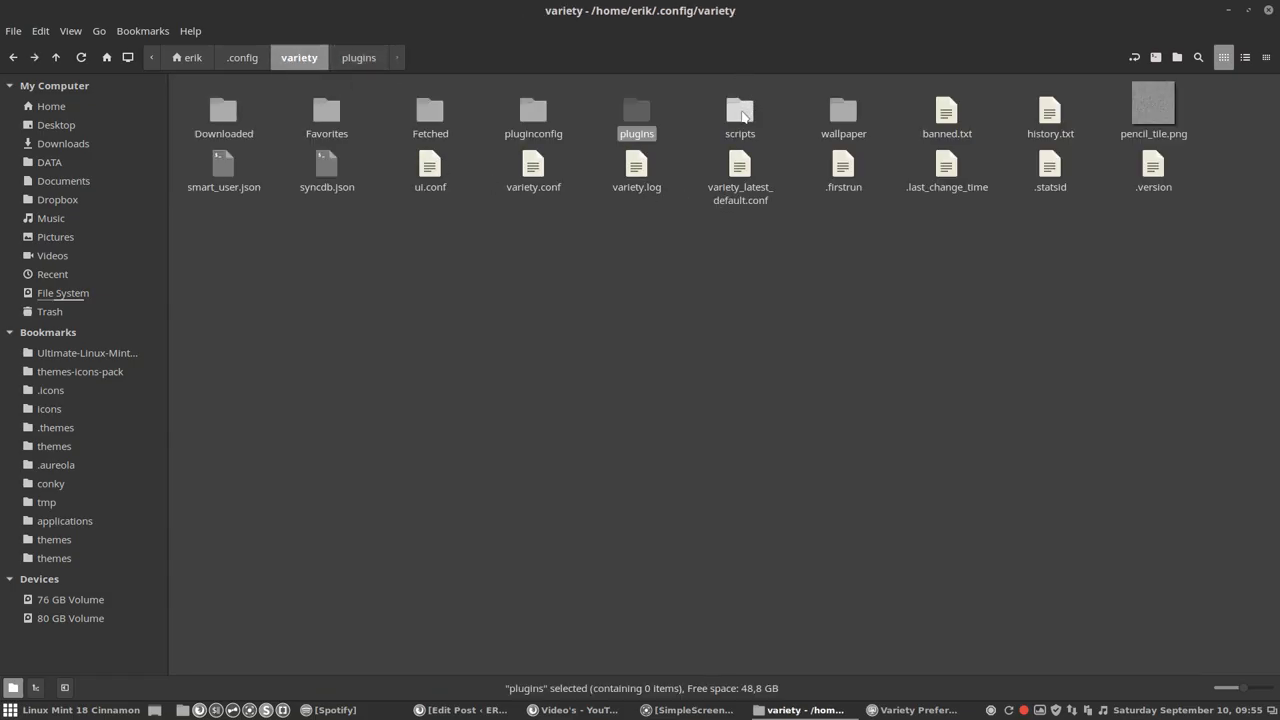
pyautogui.doubleClick(740, 115)
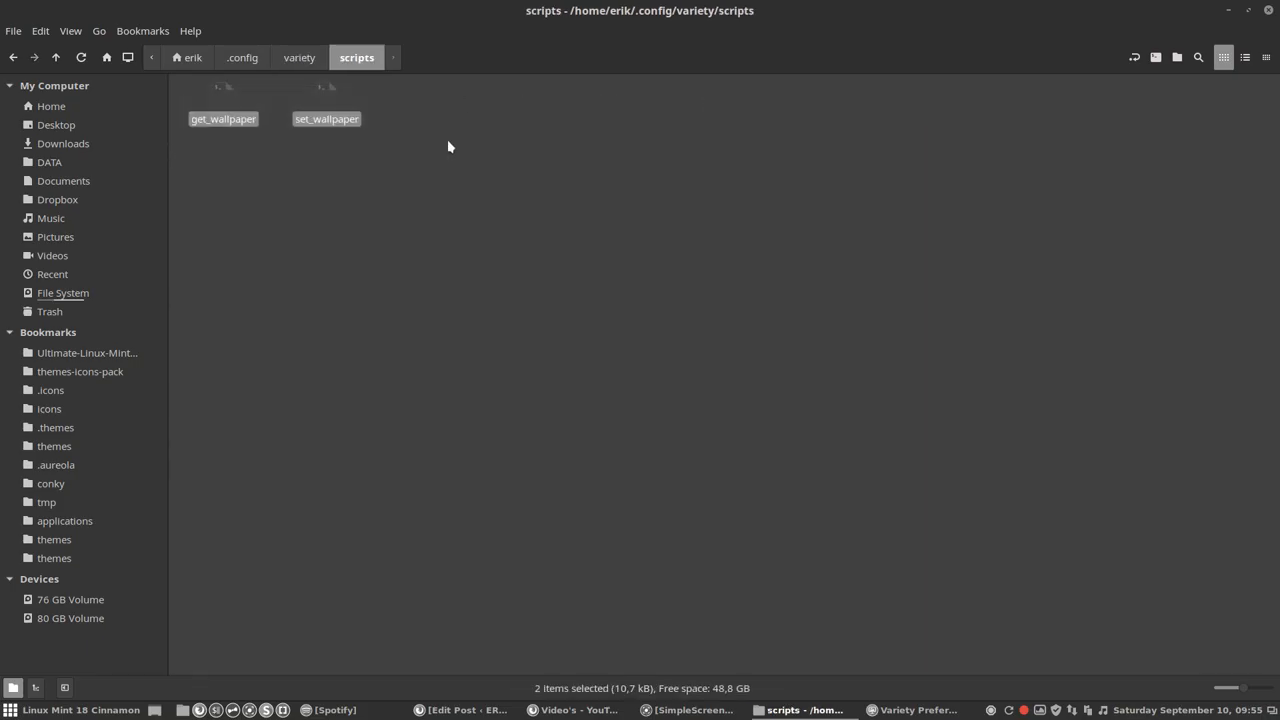
pyautogui.click(223, 100)
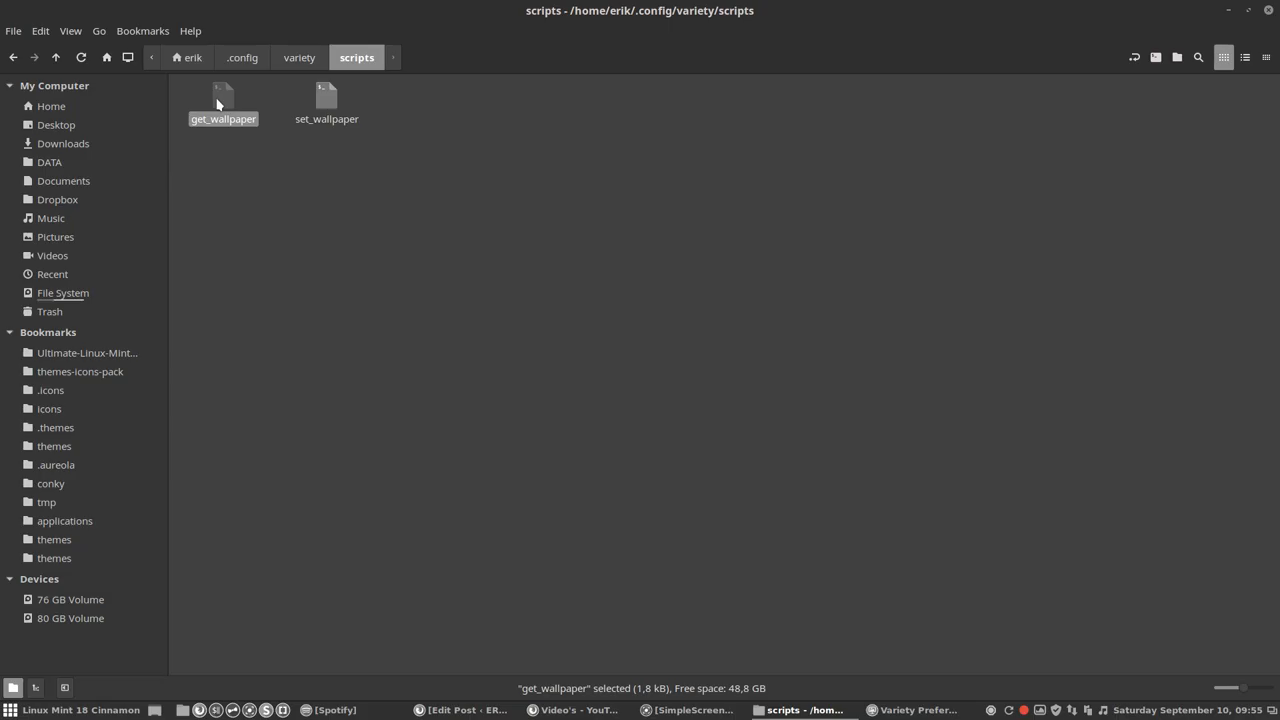
pyautogui.moveTo(296, 110)
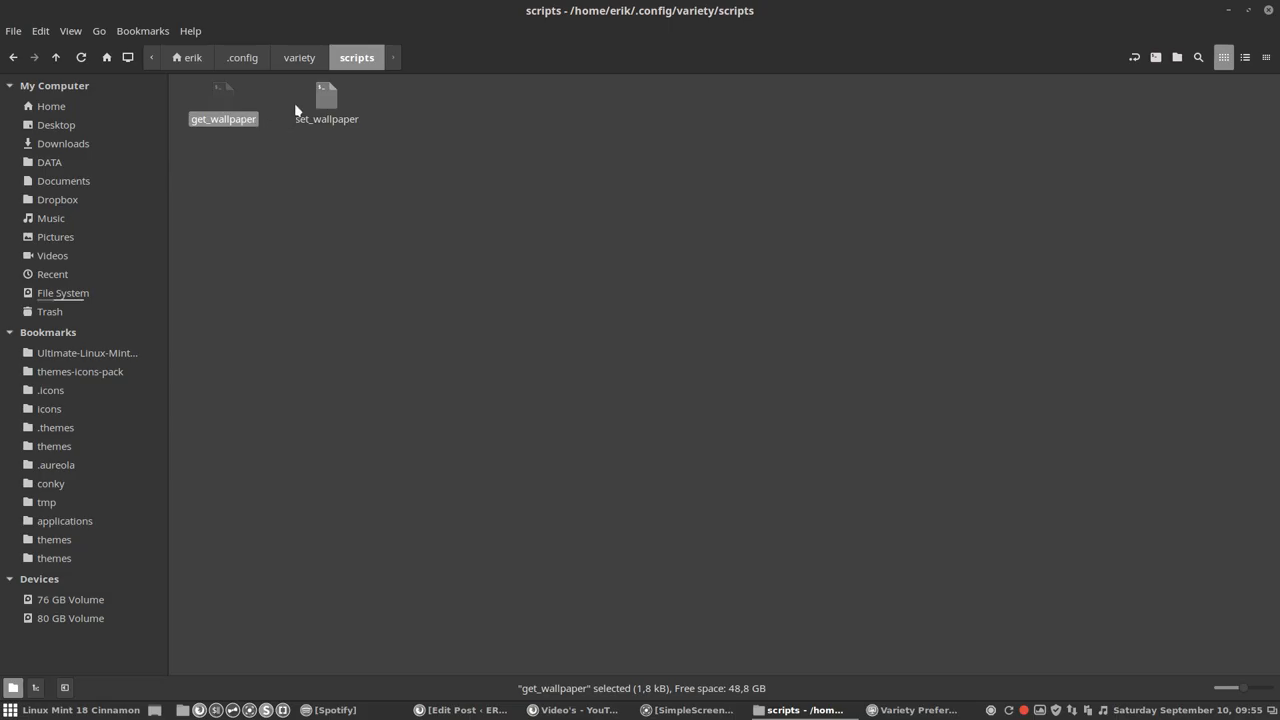
pyautogui.moveTo(326, 100)
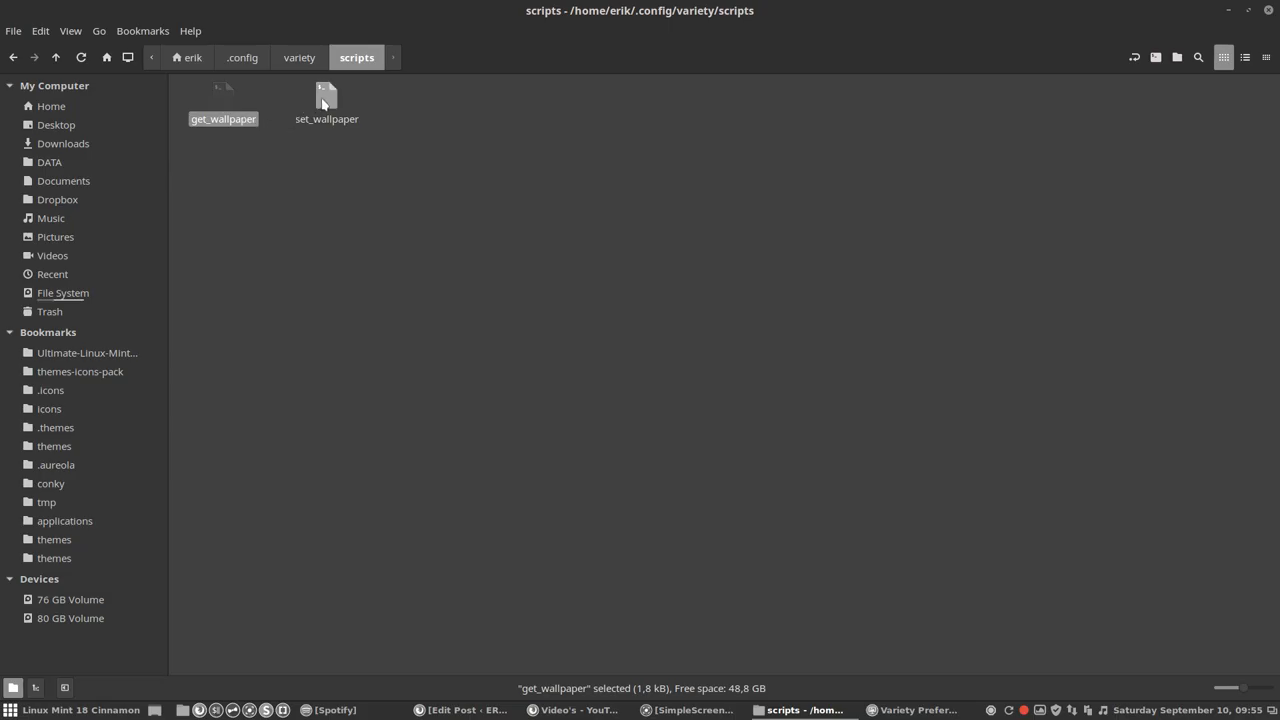
pyautogui.click(299, 57)
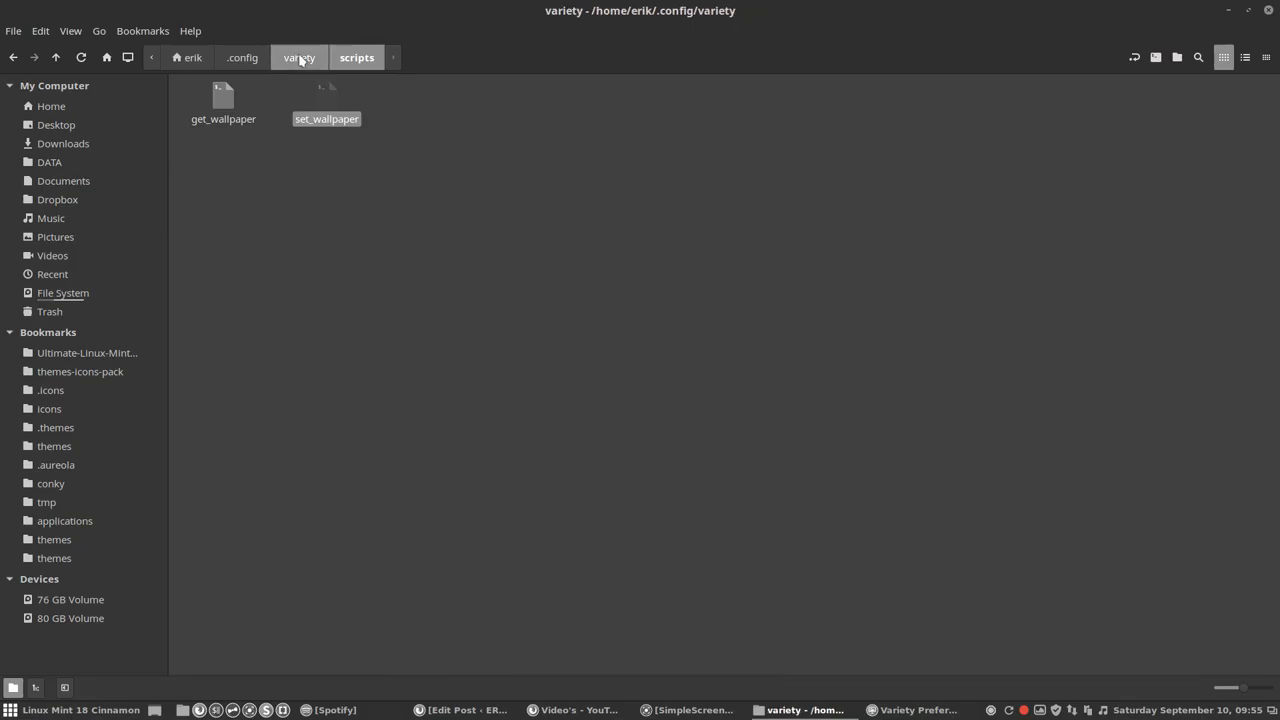
pyautogui.click(299, 57)
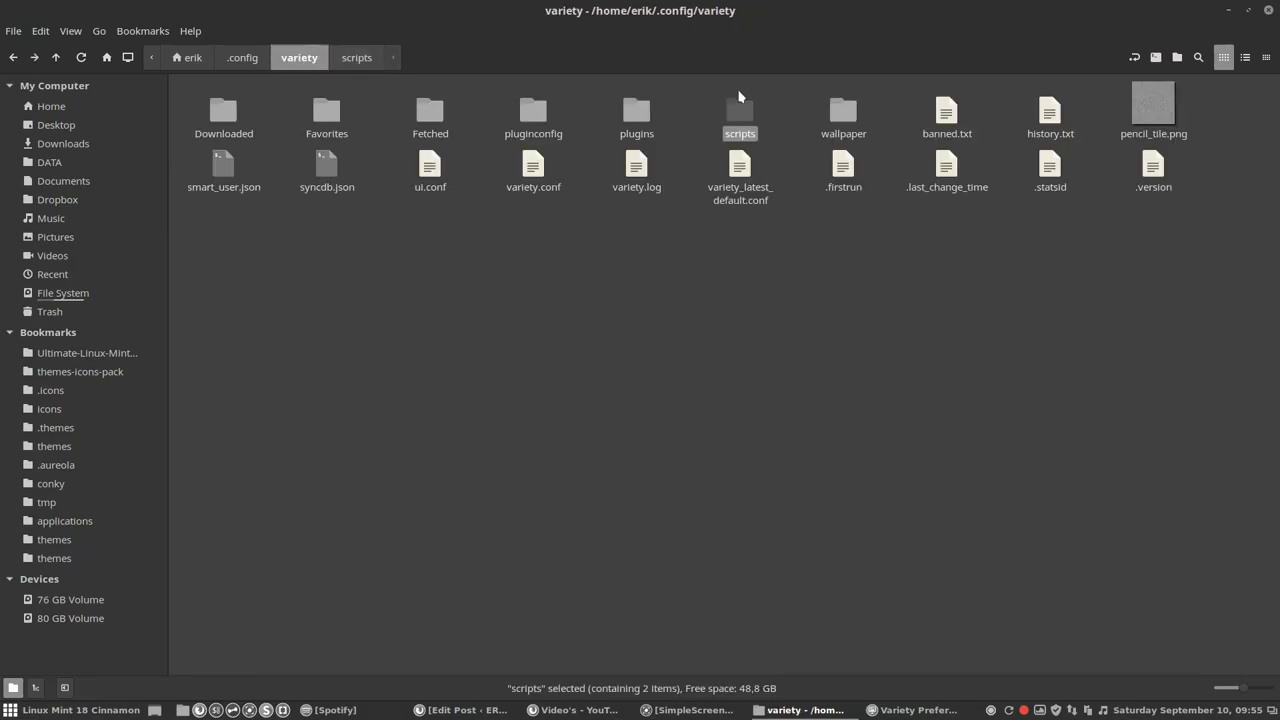
pyautogui.moveTo(740, 110)
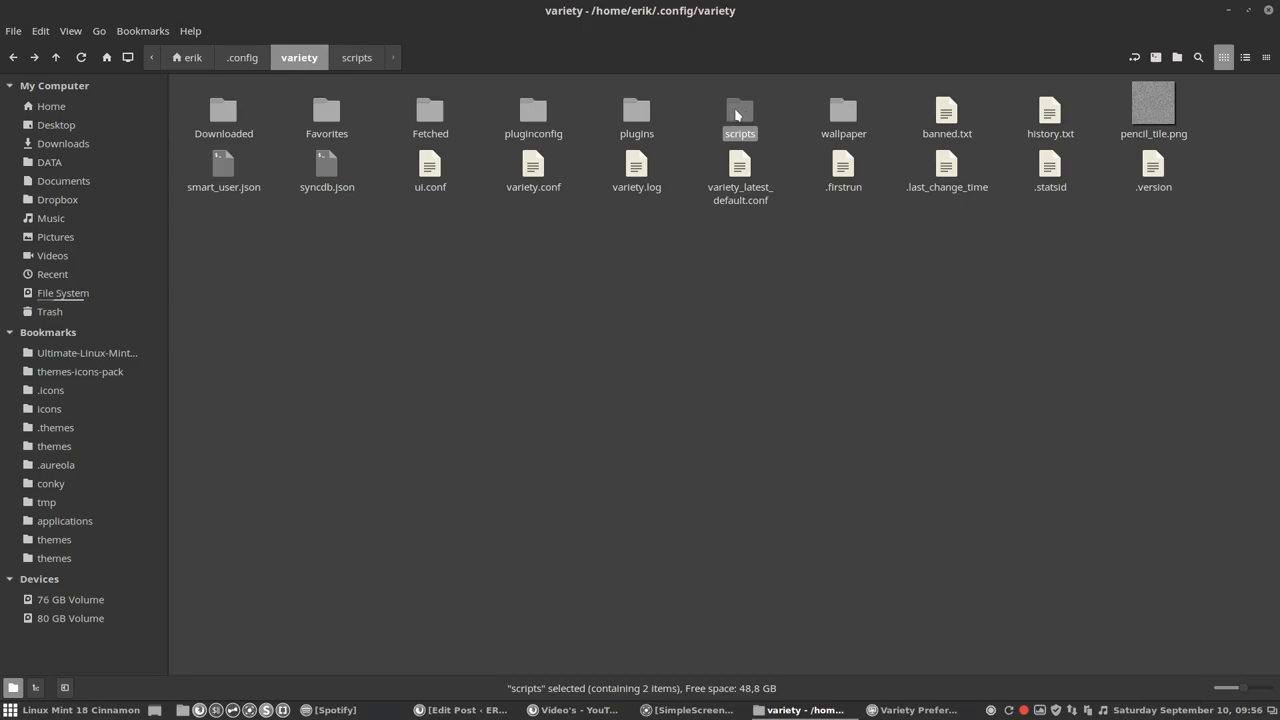
# Step: Open variety's wallpaper folder and view wallpaper.jpg.txt with the current wallpaper path
pyautogui.click(843, 112)
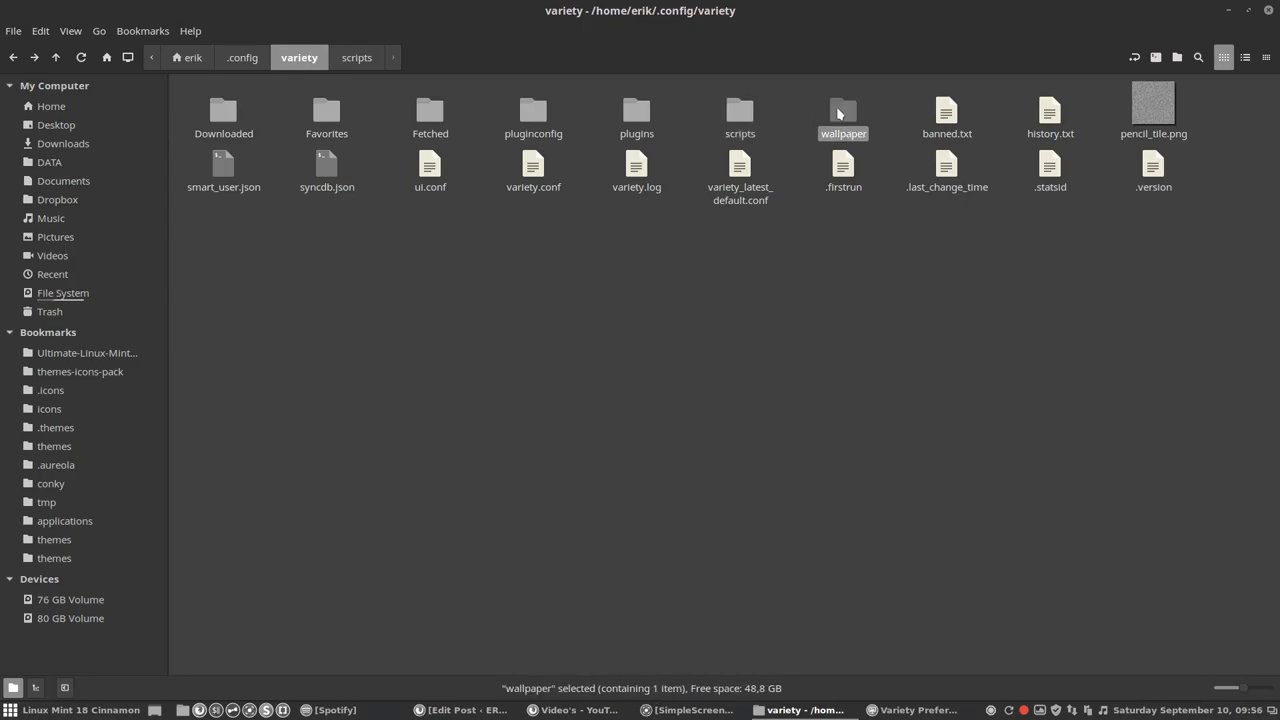
pyautogui.doubleClick(843, 113)
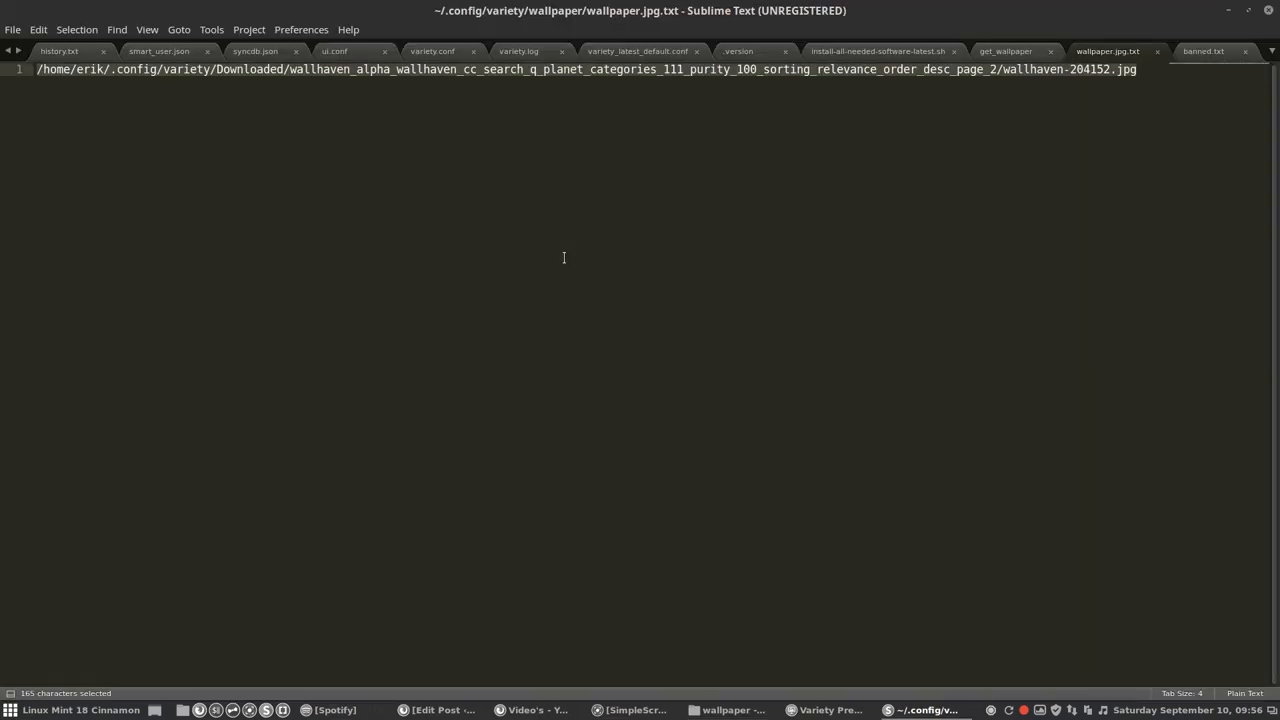
pyautogui.click(157, 81)
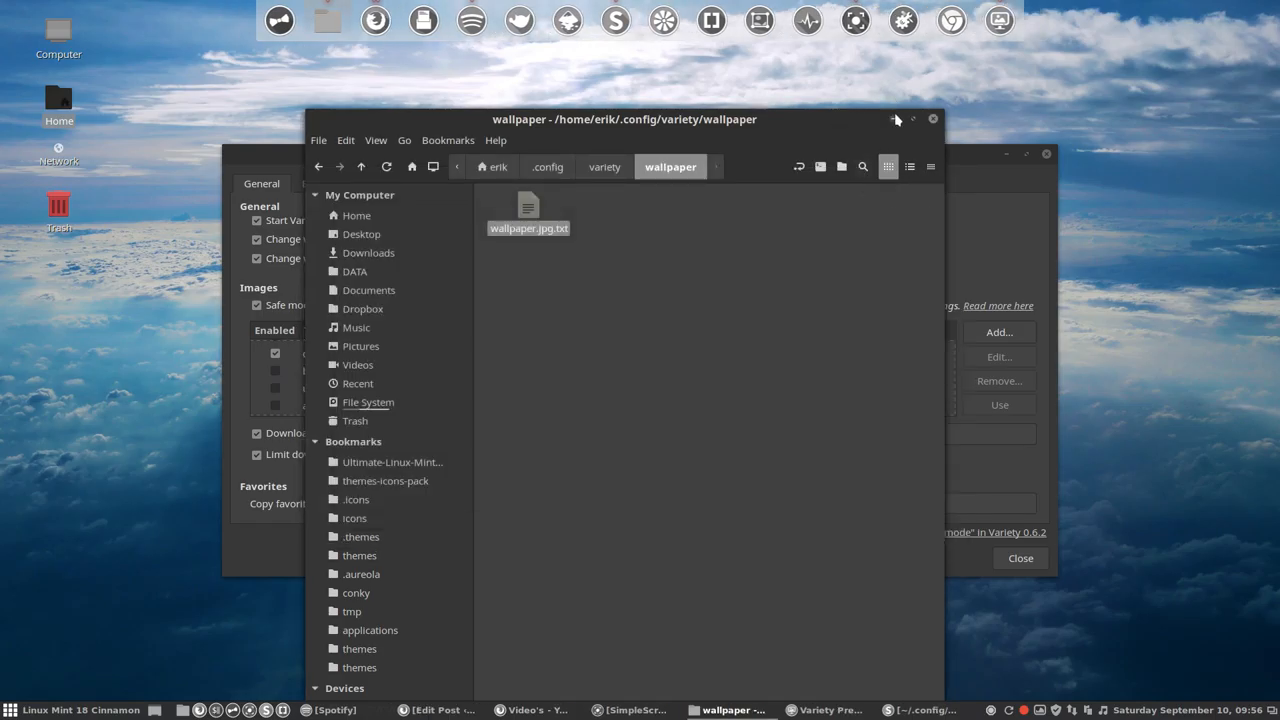
# Step: Scroll through banned.txt's list of banned Desktoppr wallpaper links in Sublime Text
pyautogui.click(604, 166)
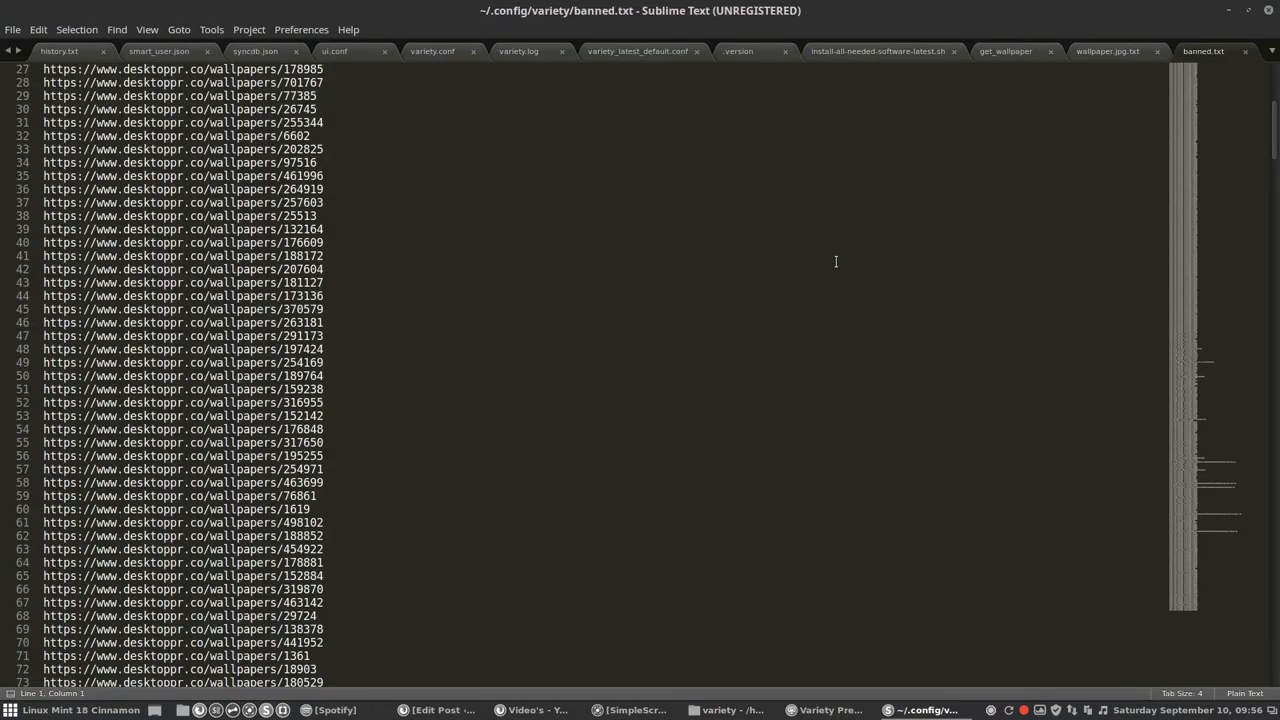
pyautogui.scroll(-3)
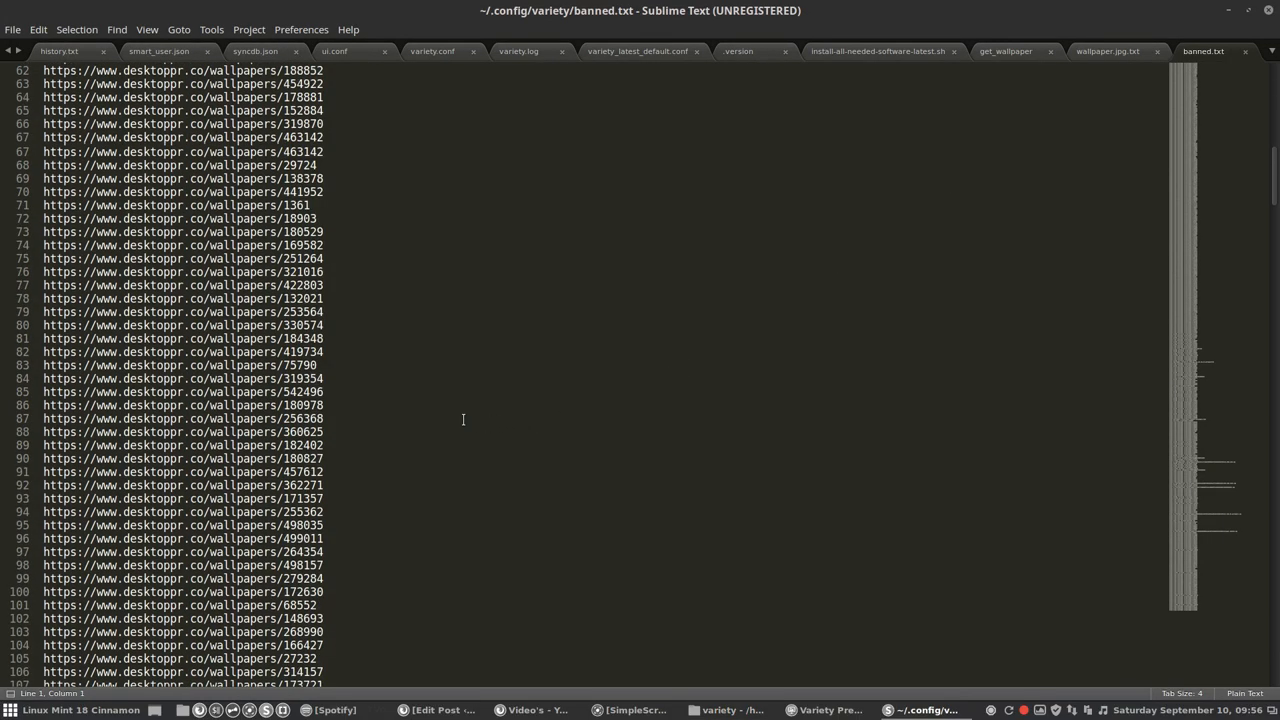
pyautogui.scroll(-3)
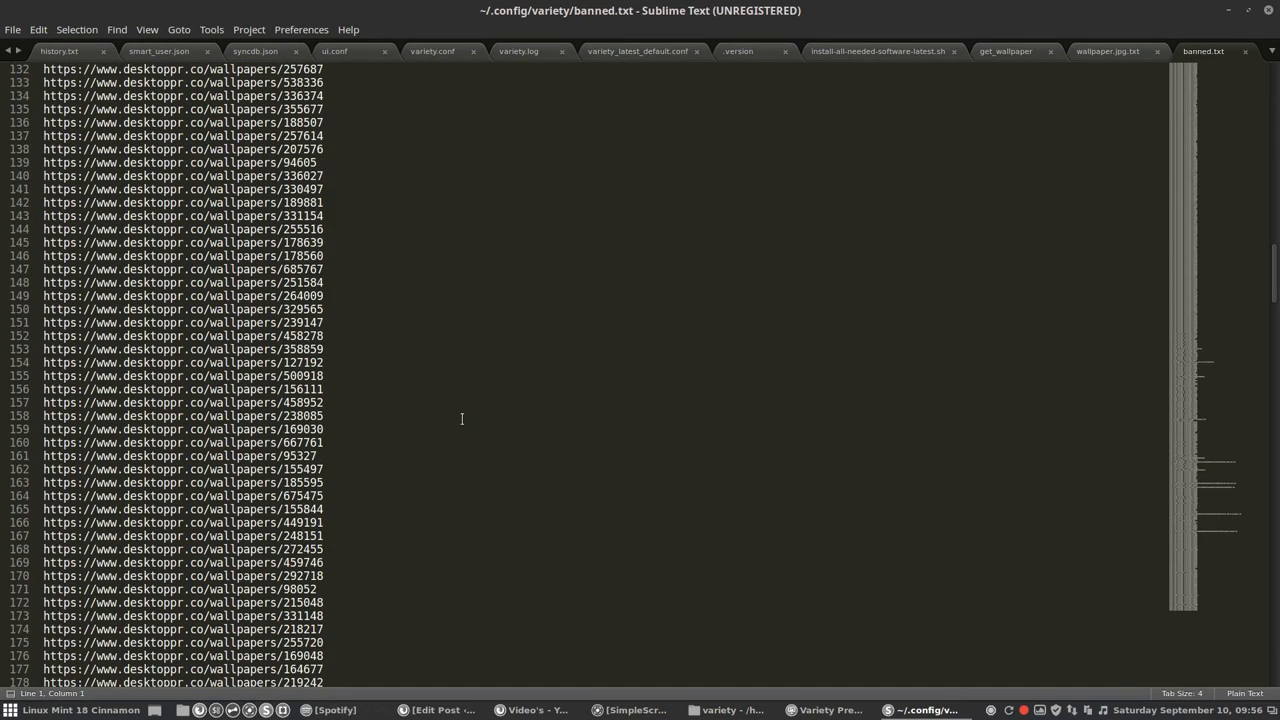
pyautogui.scroll(-3)
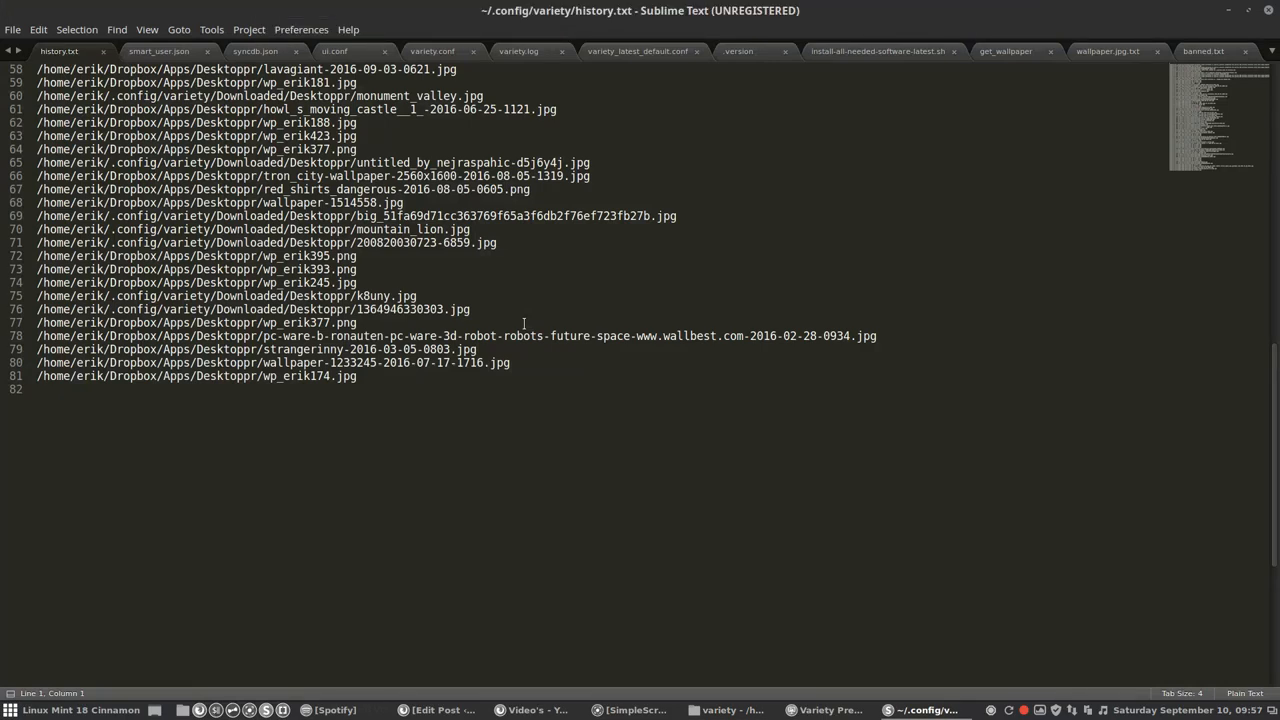
# Step: Scroll back up through history.txt's list of past wallpaper paths
pyautogui.scroll(3)
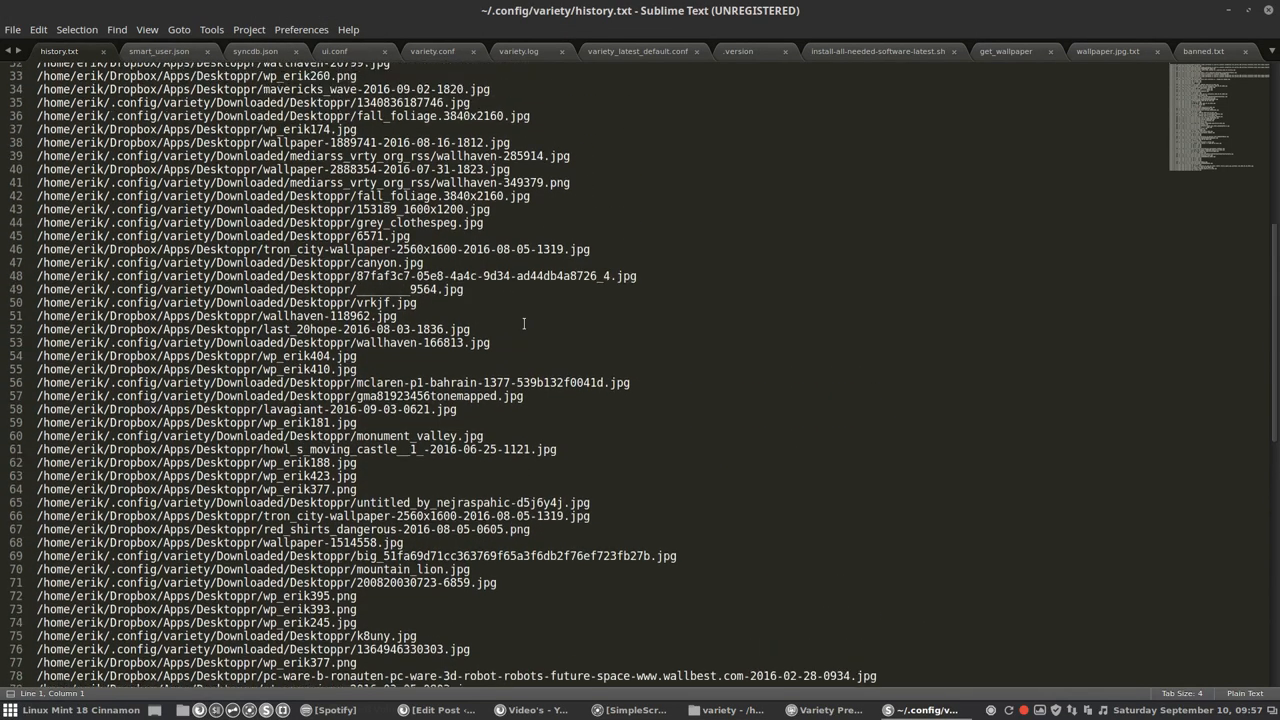
pyautogui.scroll(3)
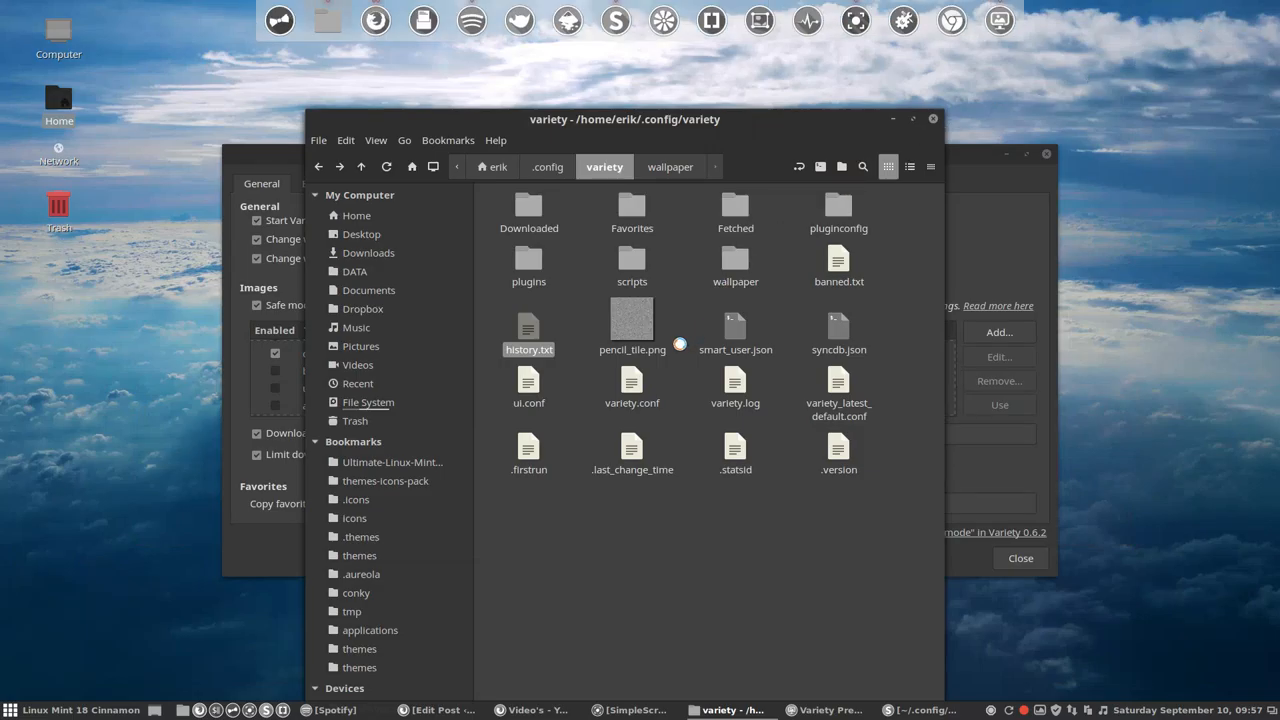
pyautogui.click(632, 325)
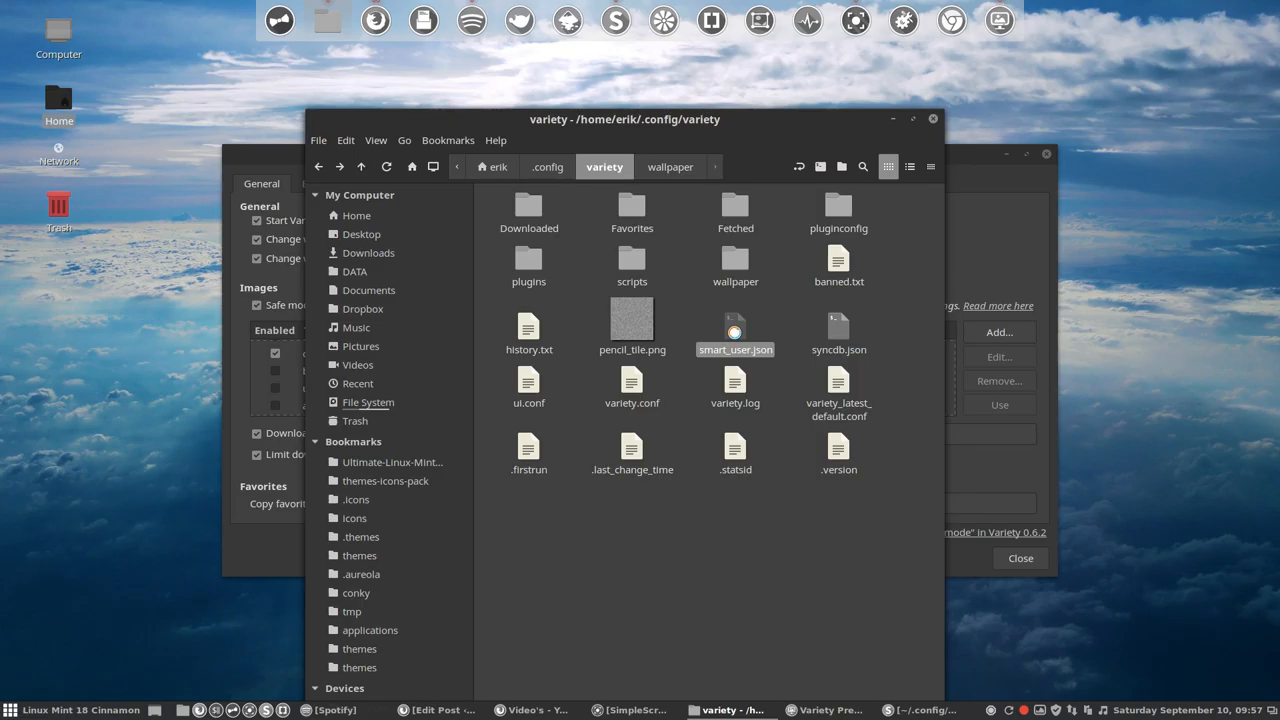
pyautogui.moveTo(735, 338)
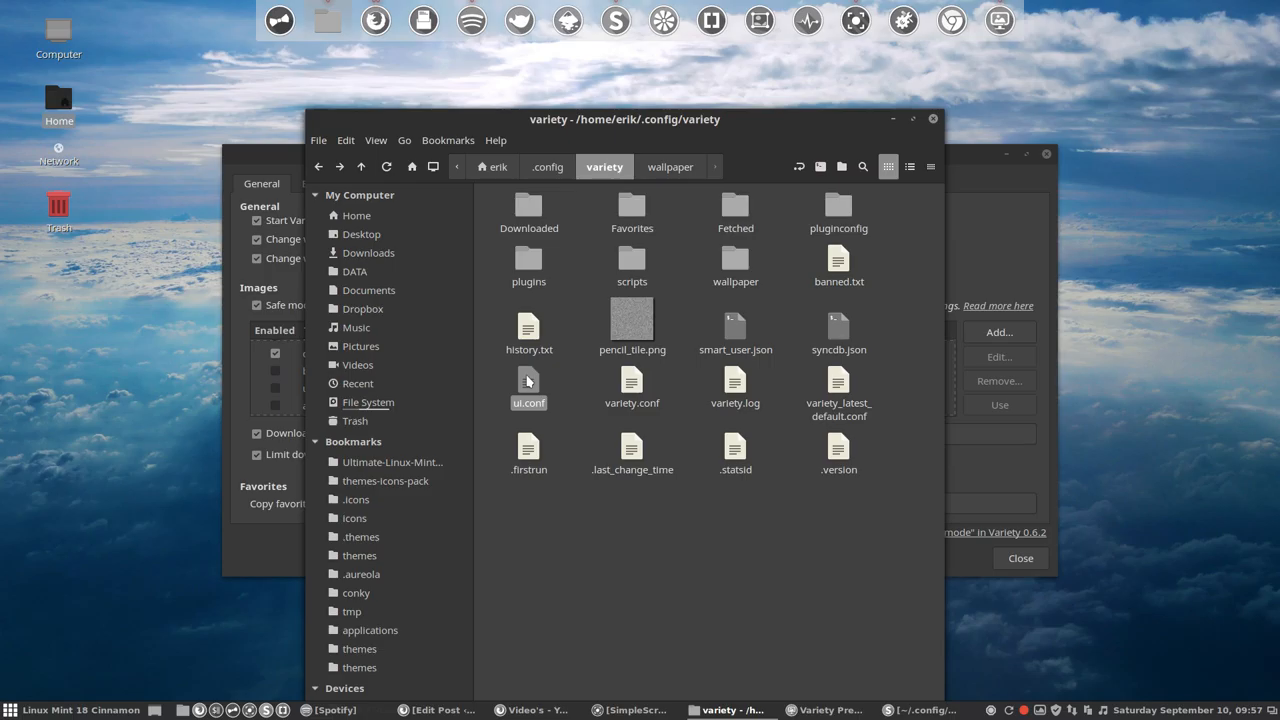
pyautogui.click(632, 387)
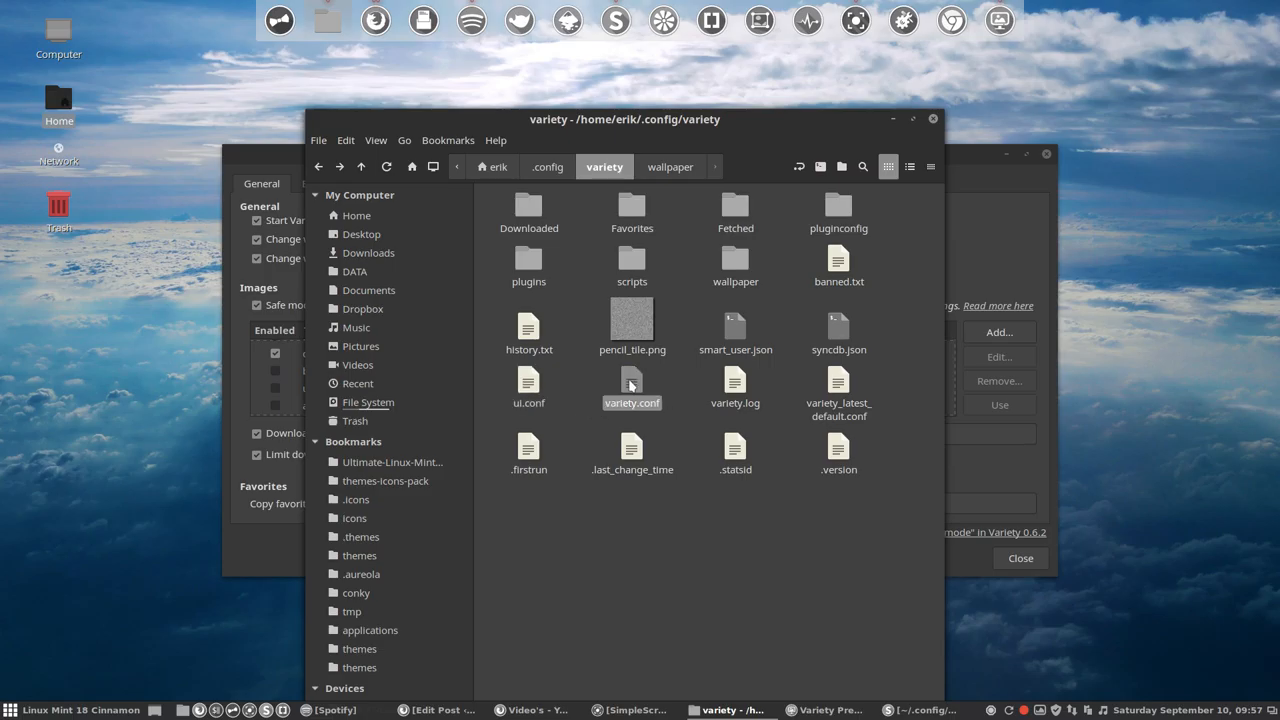
pyautogui.click(735, 385)
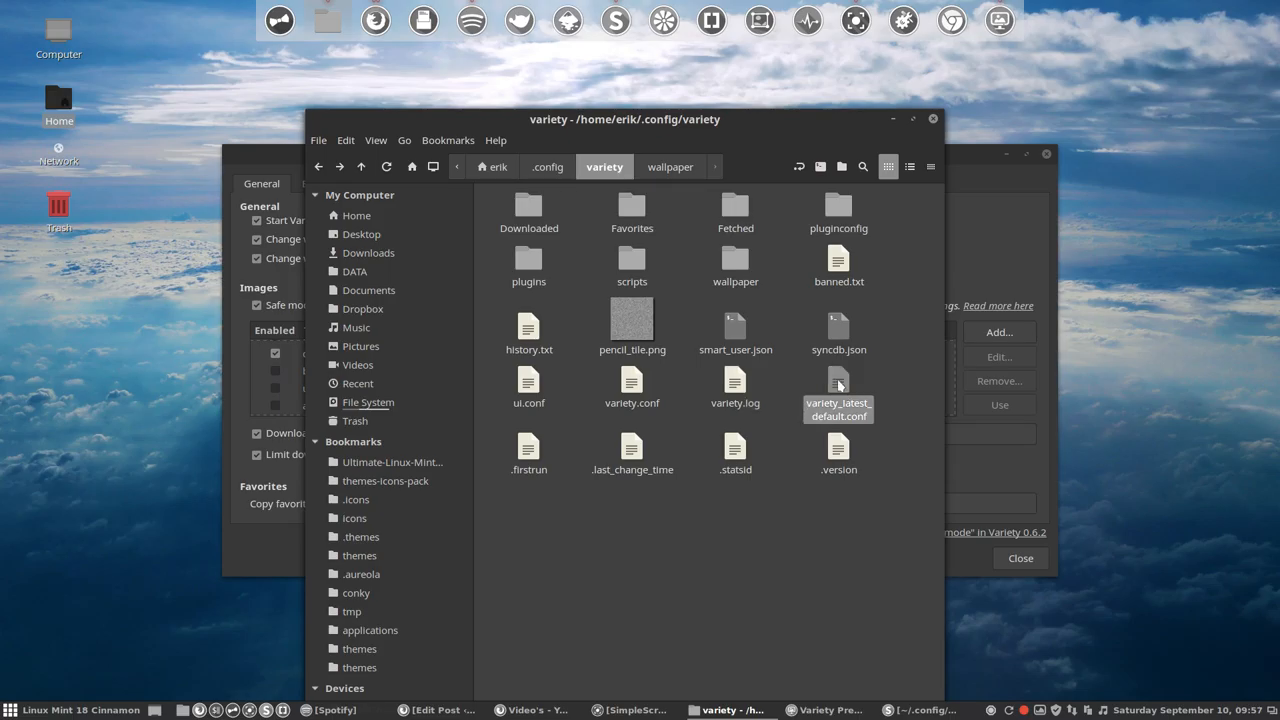
pyautogui.moveTo(632, 388)
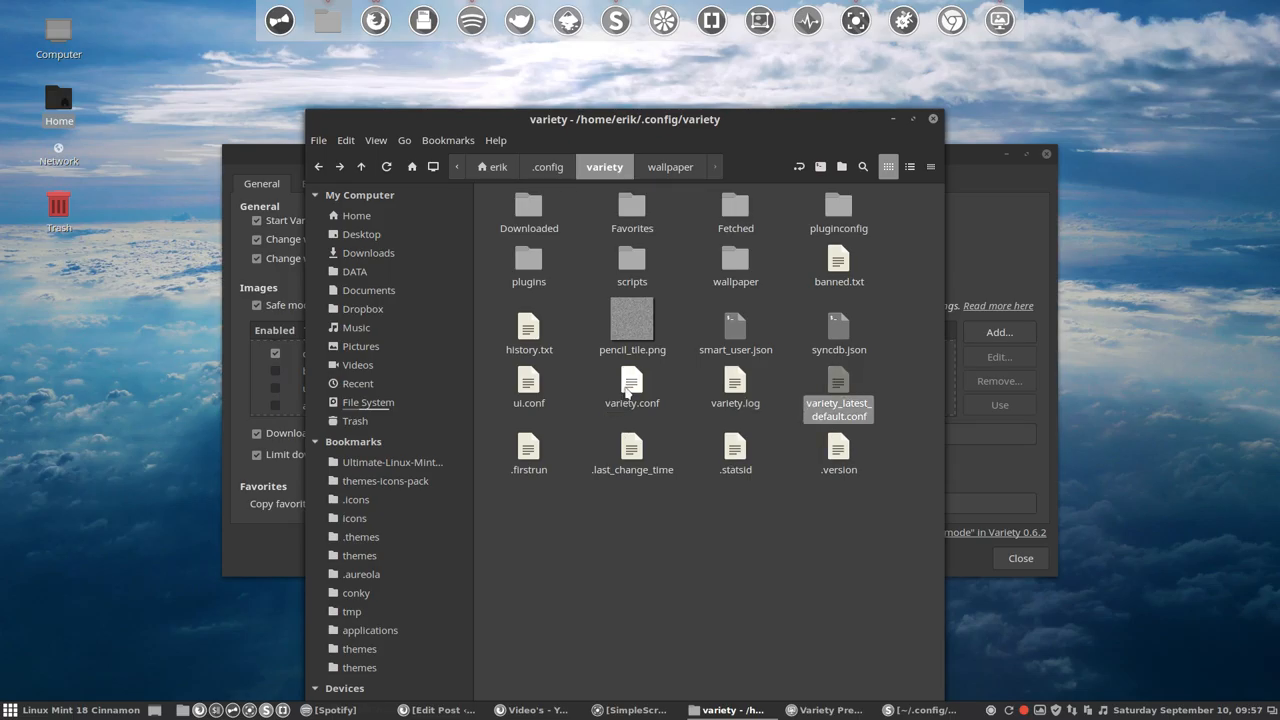
pyautogui.click(632, 387)
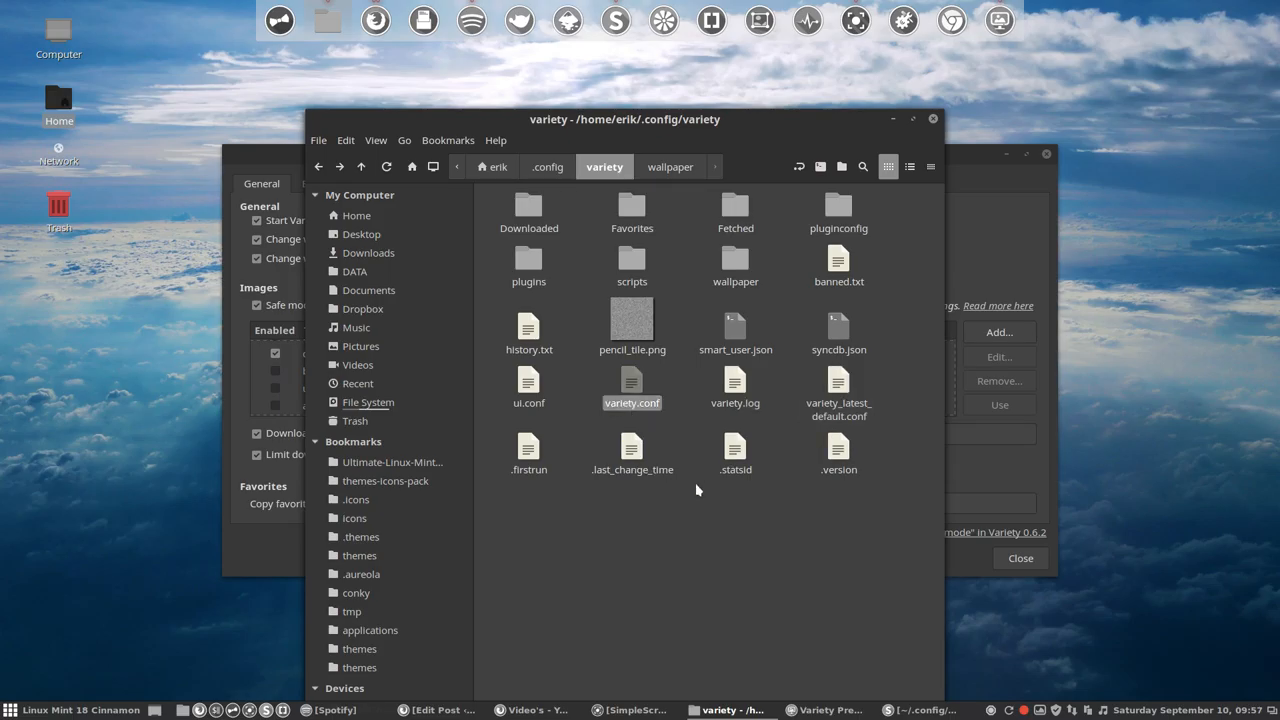
pyautogui.moveTo(838, 449)
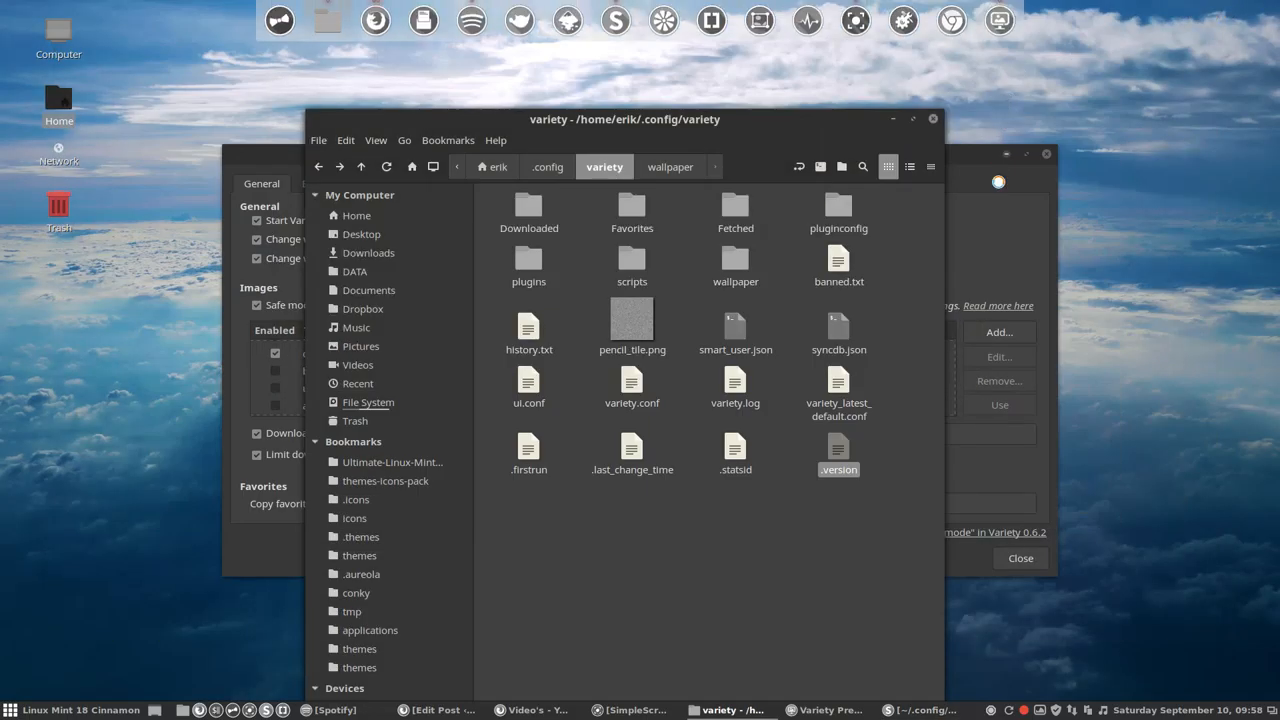
pyautogui.click(828, 710)
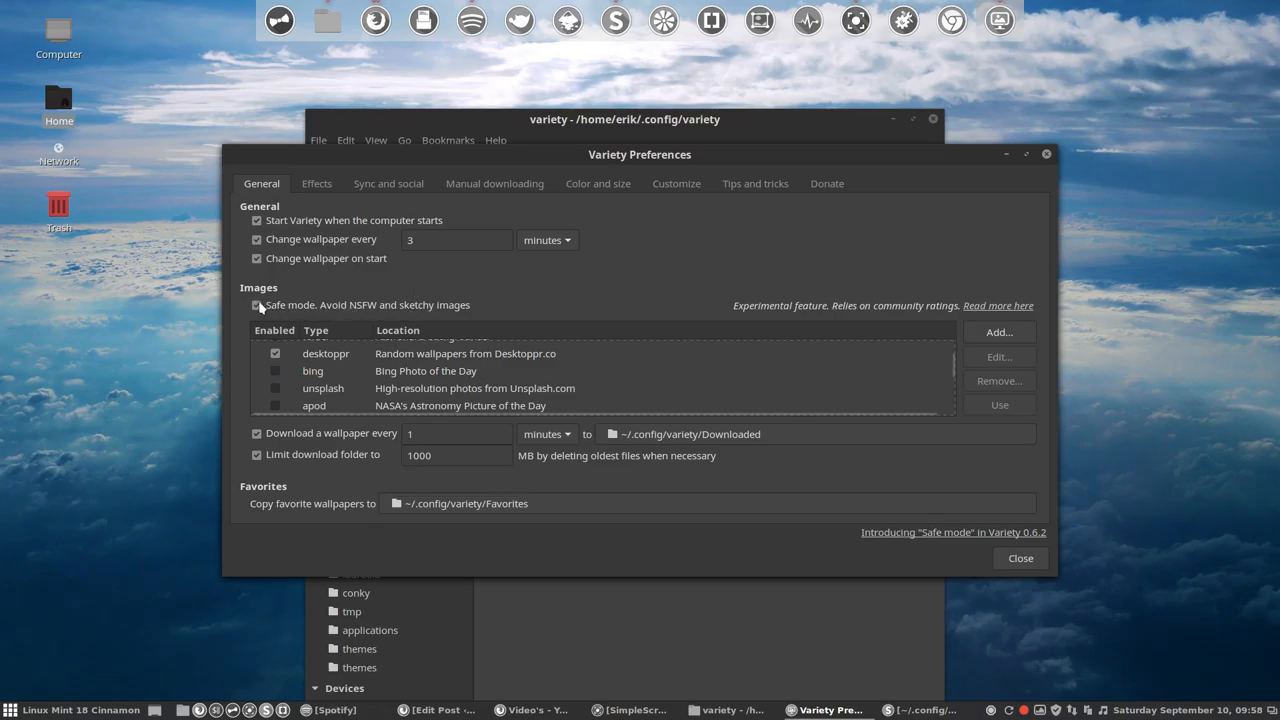
# Step: Uncheck Safe mode in Variety Preferences, then select variety.conf in Nemo
pyautogui.click(257, 305)
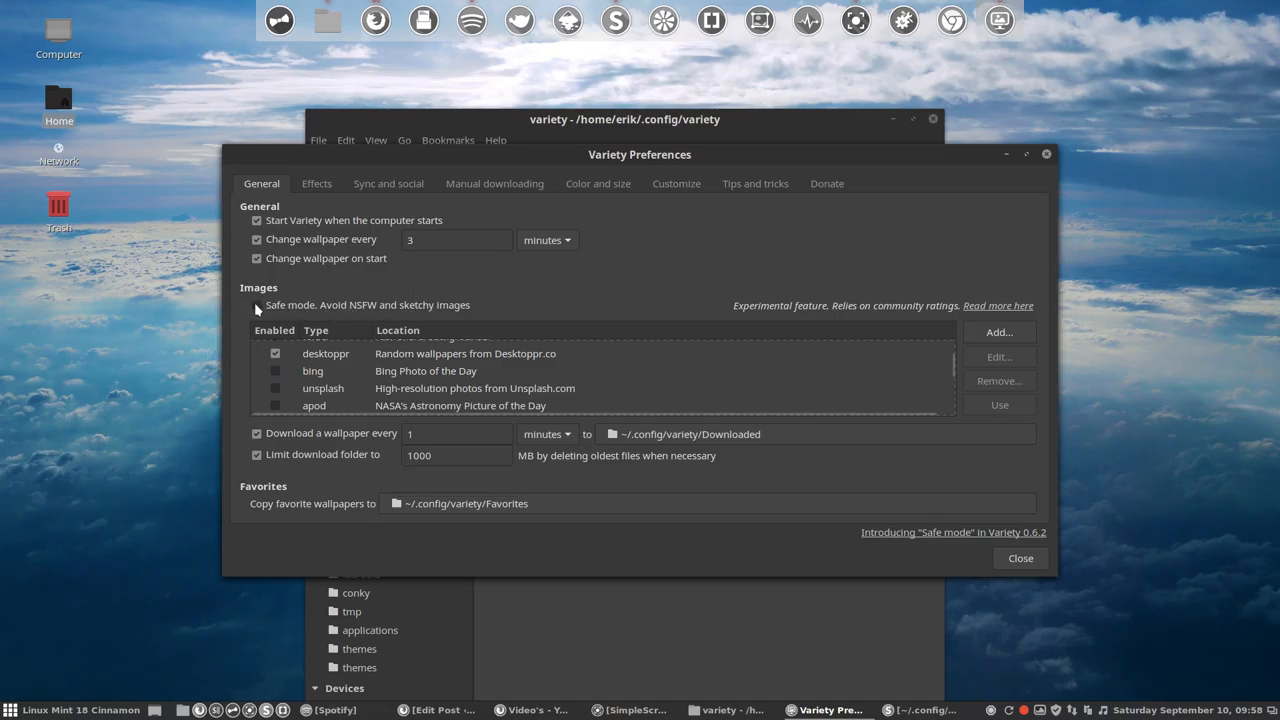
pyautogui.moveTo(689, 503)
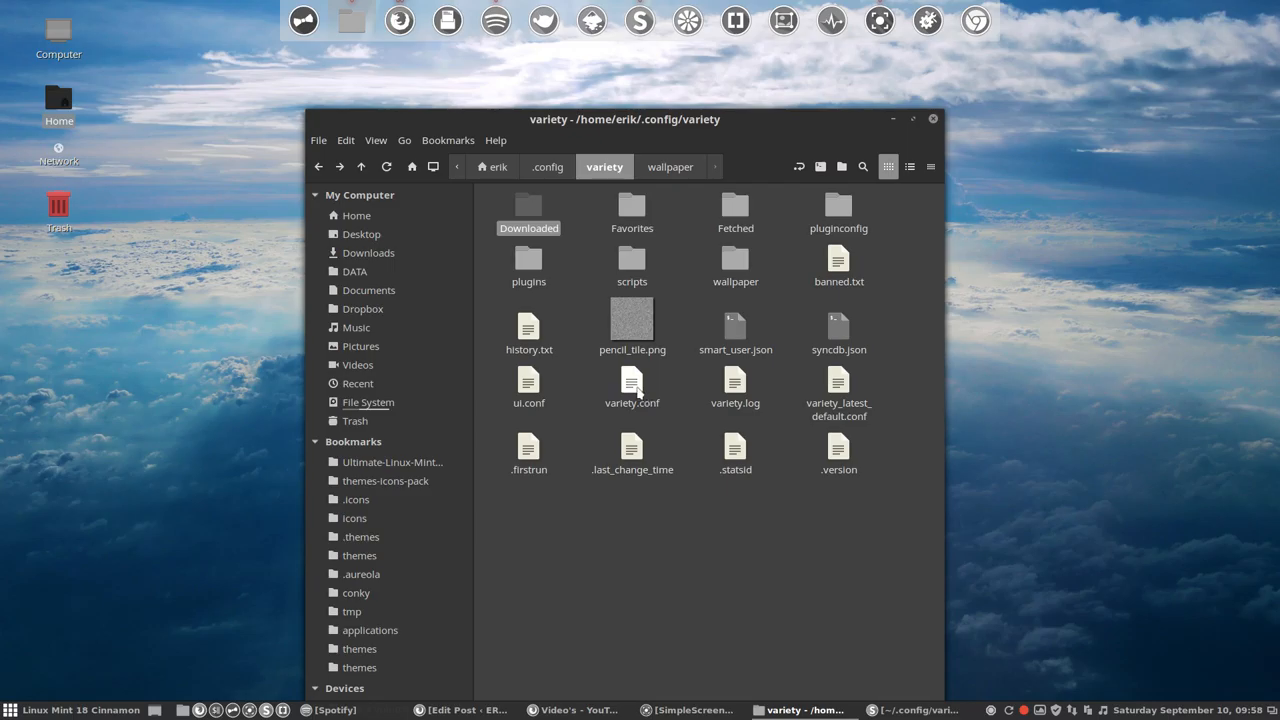
pyautogui.click(632, 385)
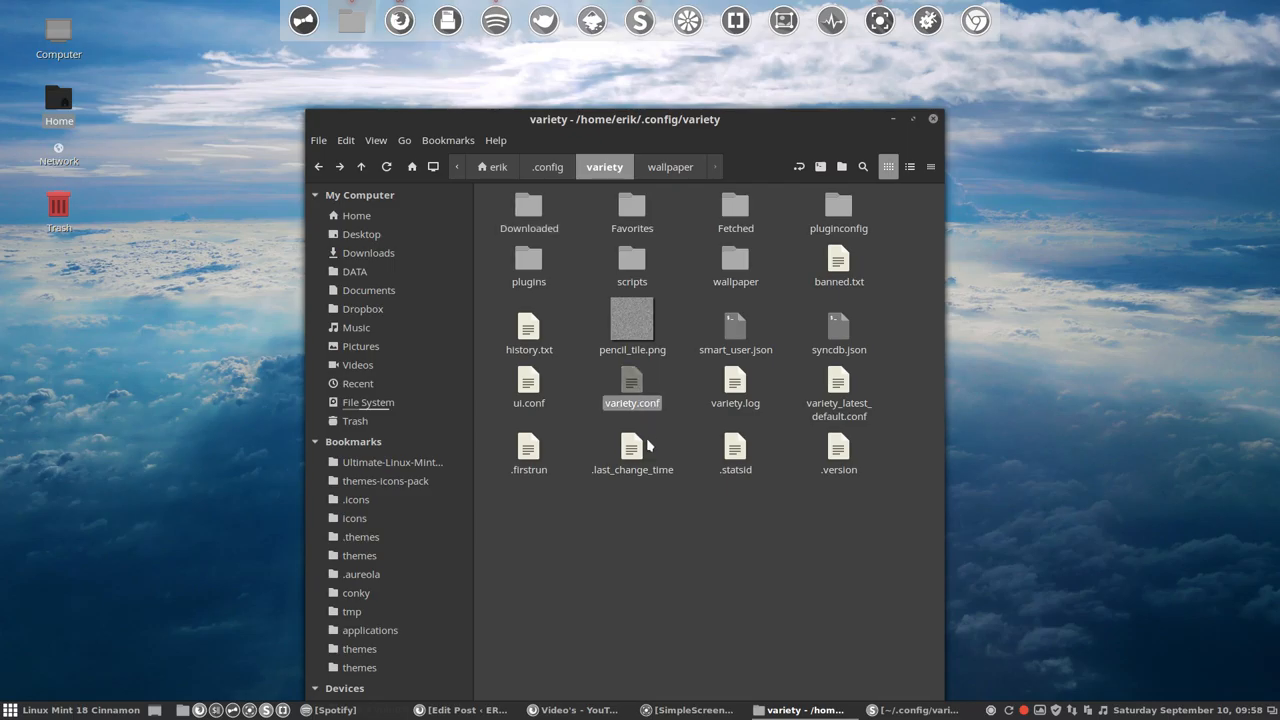